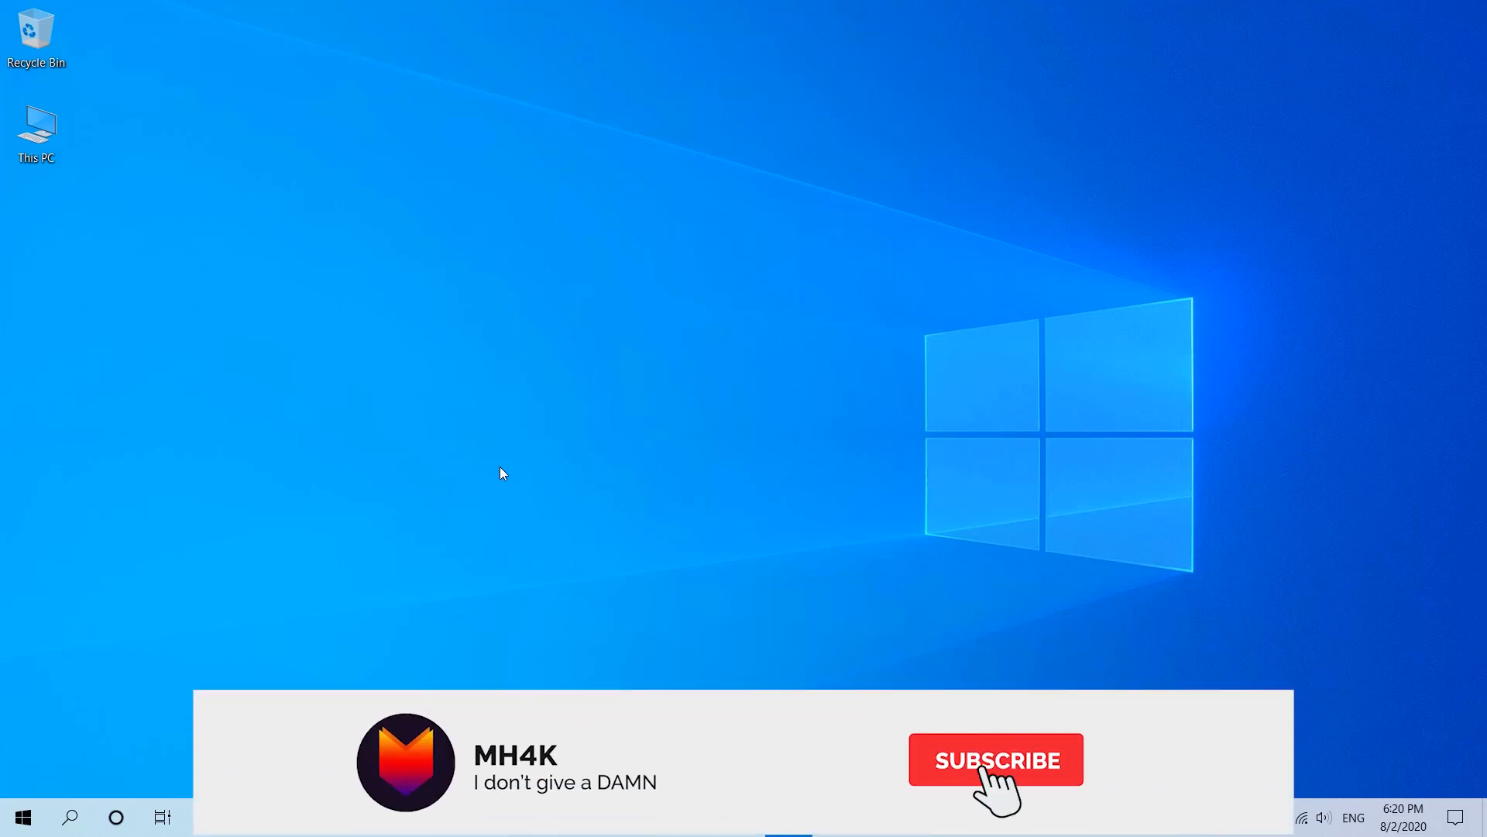
# Step: Bring up the Start menu from the taskbar
pyautogui.click(996, 759)
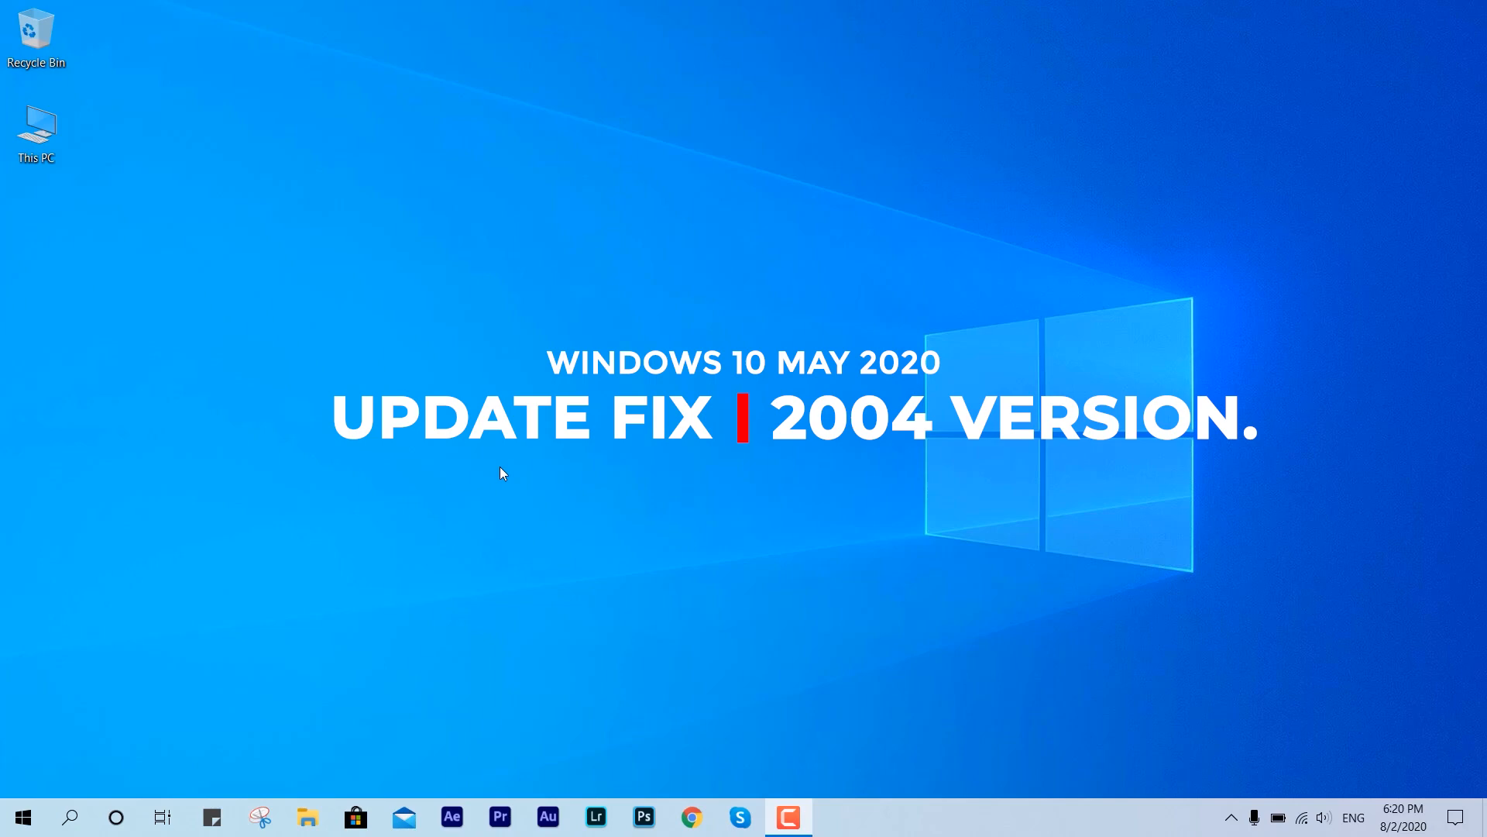
pyautogui.click(19, 816)
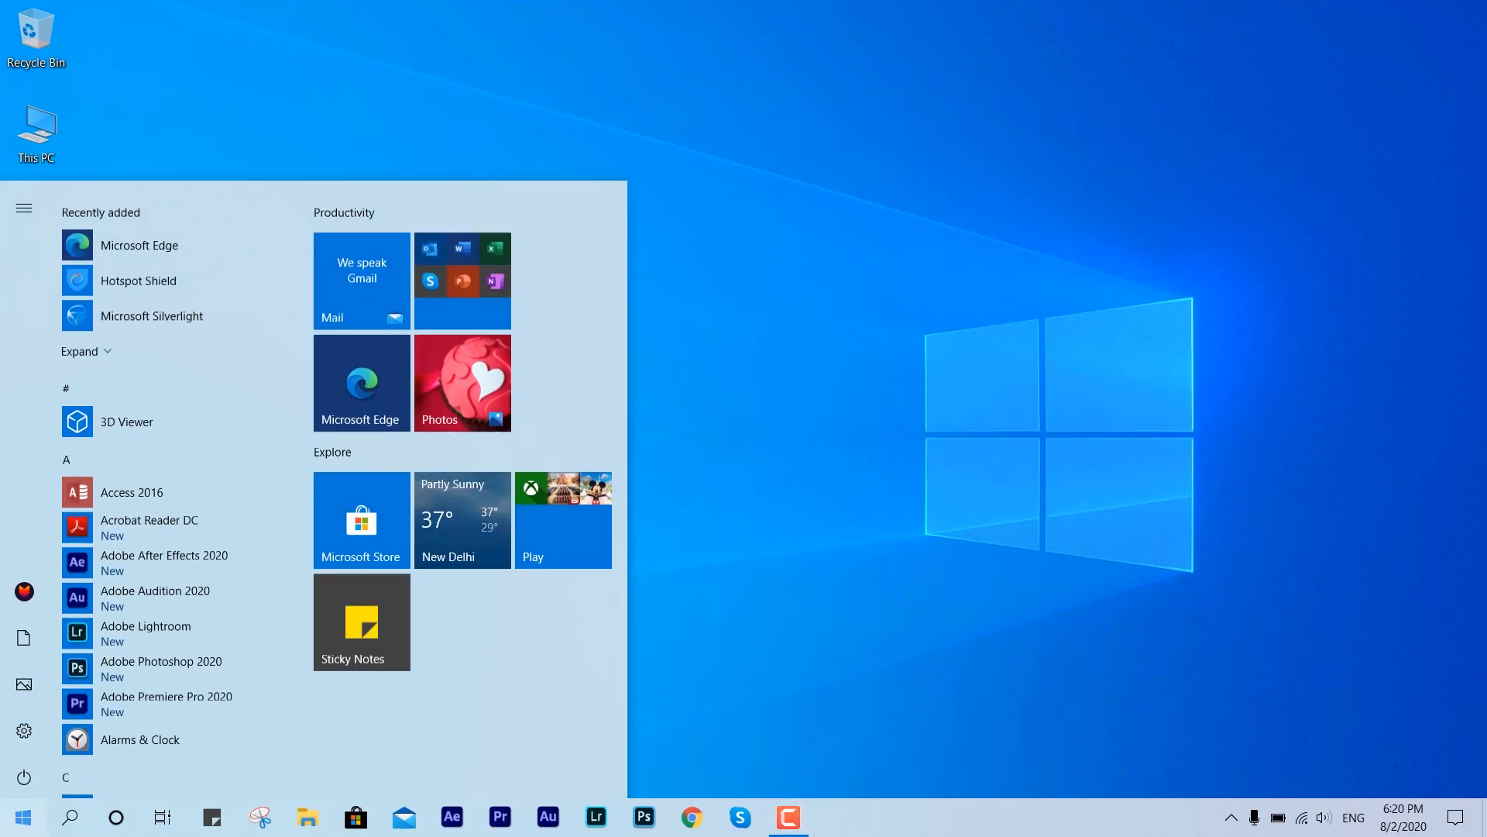
# Step: Check for updates under Update & Security so Defender and .NET updates start installing
pyautogui.click(23, 817)
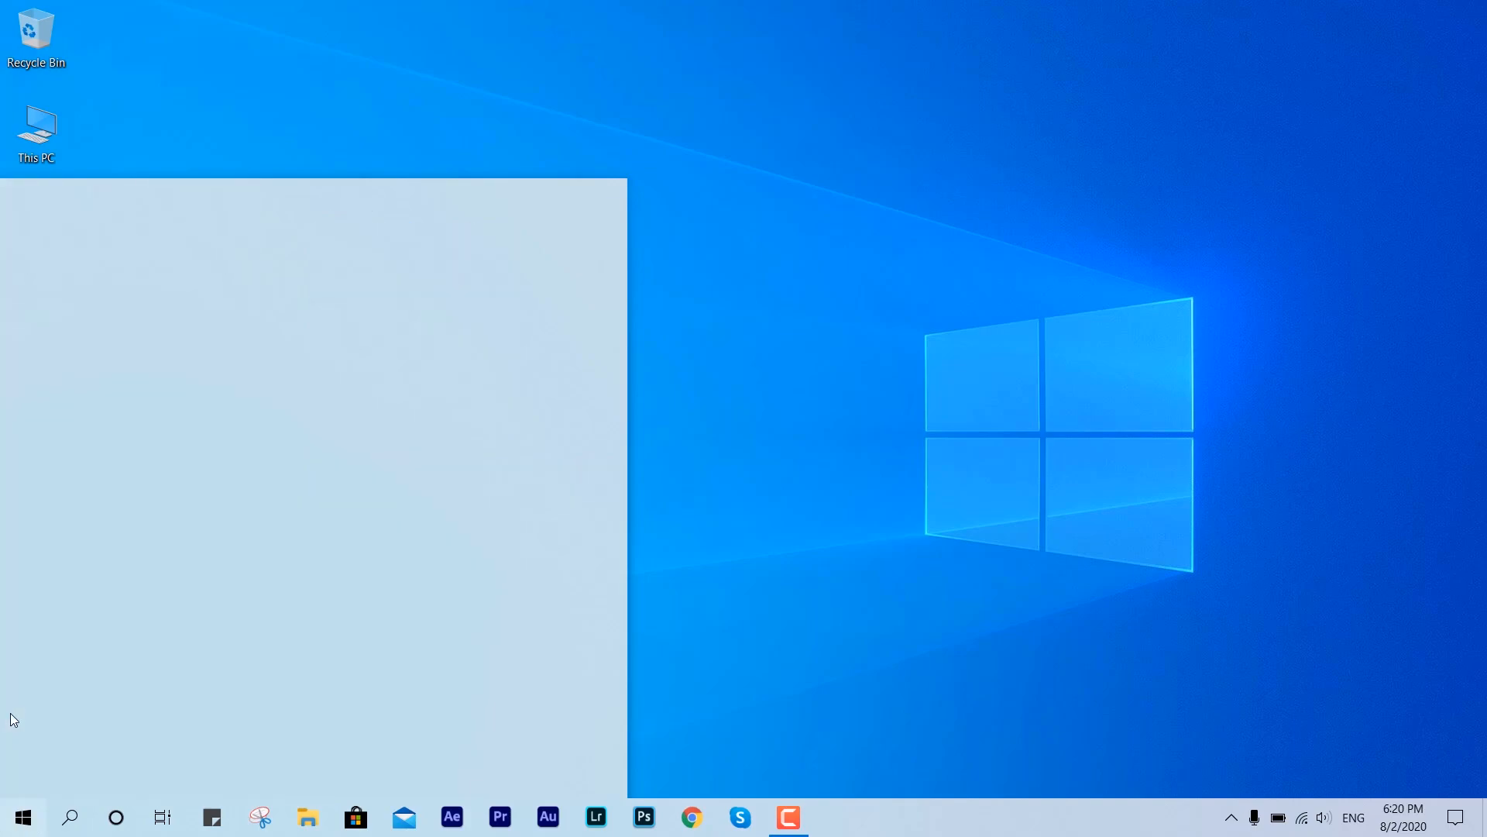
pyautogui.click(835, 817)
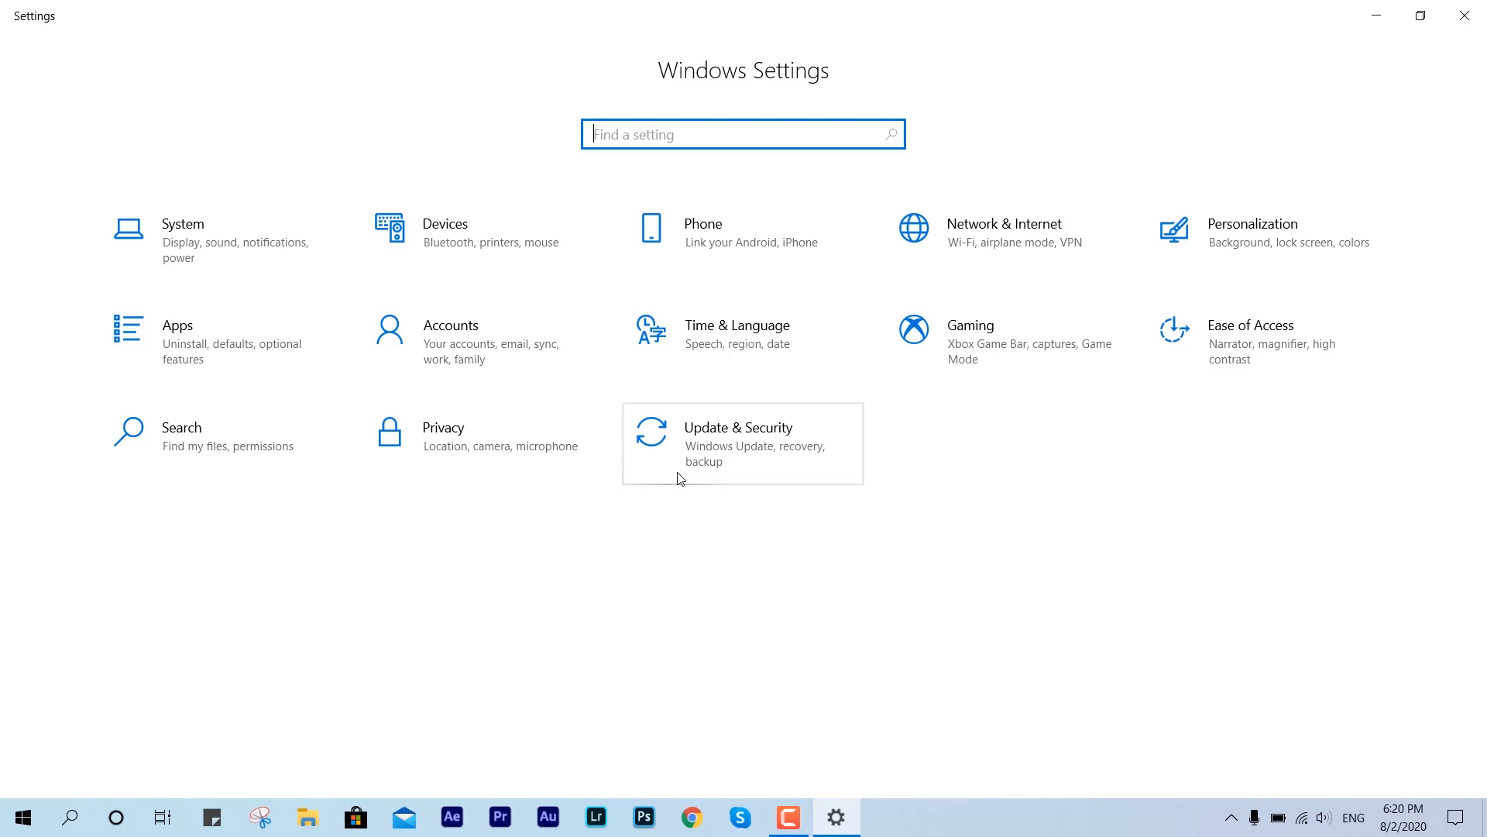
pyautogui.click(737, 428)
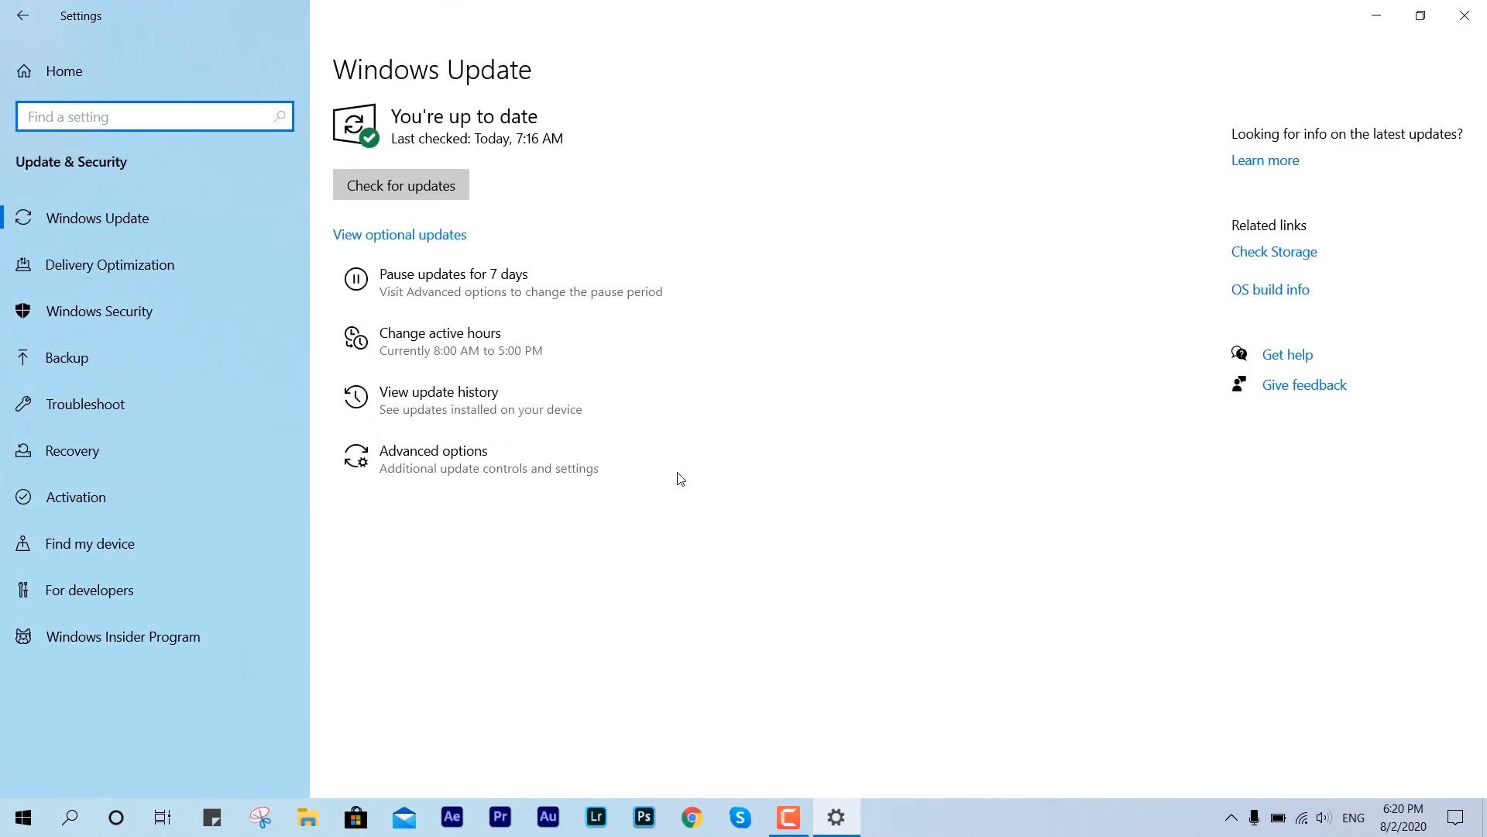
pyautogui.click(399, 185)
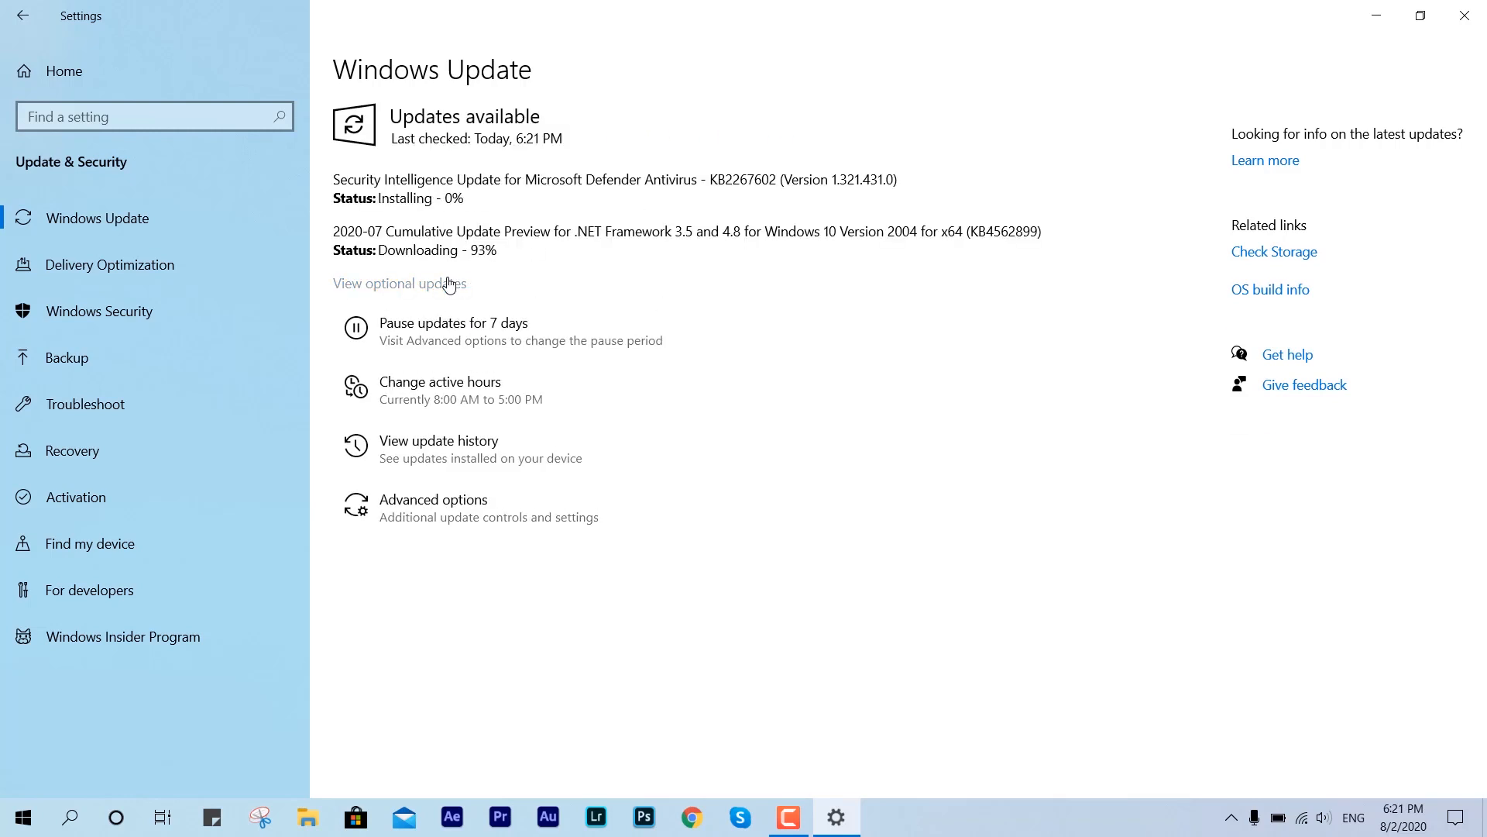
# Step: Select optional update KB4568831 under Other updates and start its download and install
pyautogui.click(398, 282)
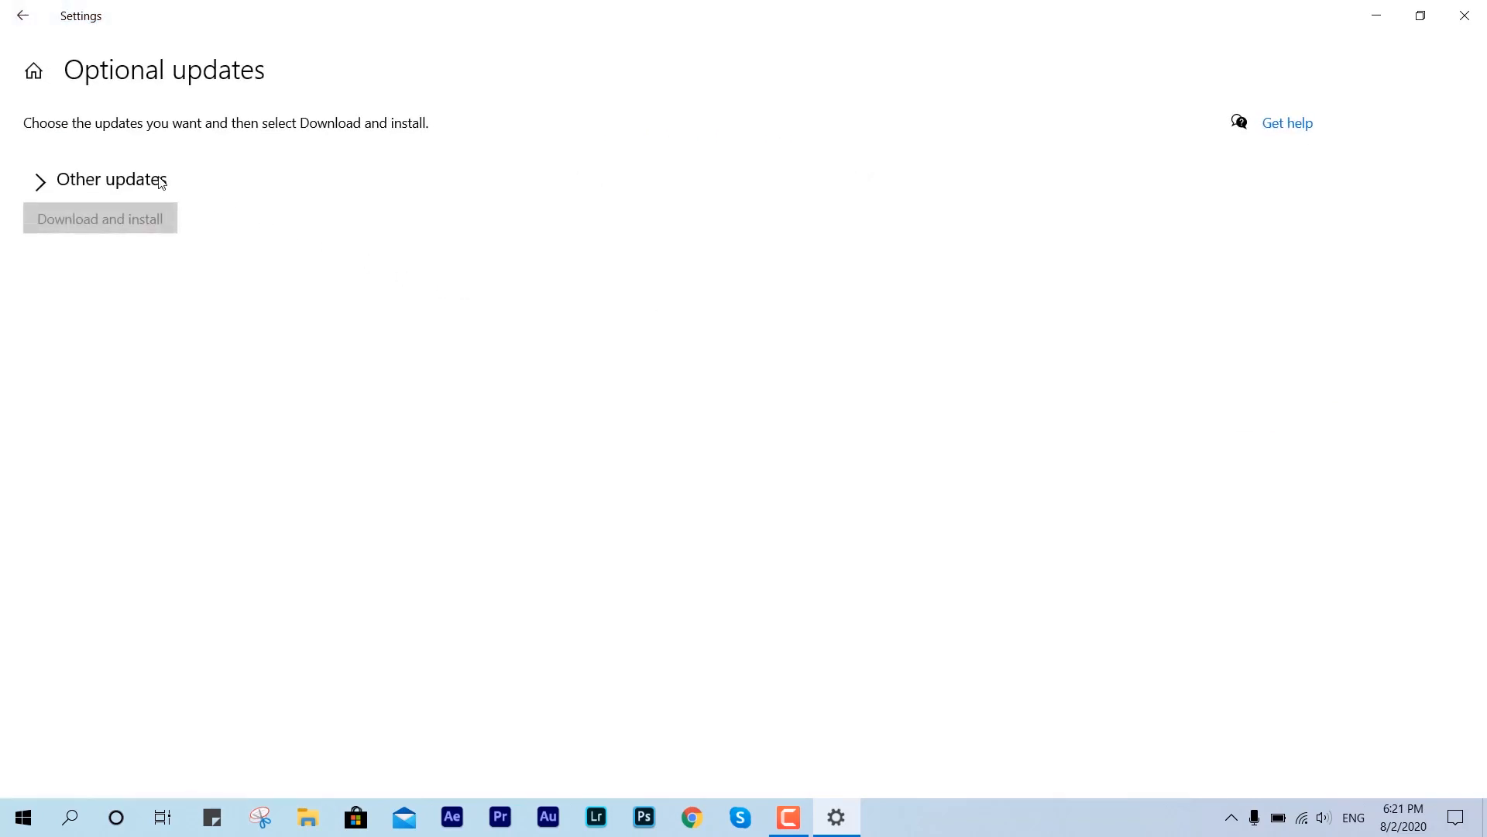
pyautogui.click(41, 180)
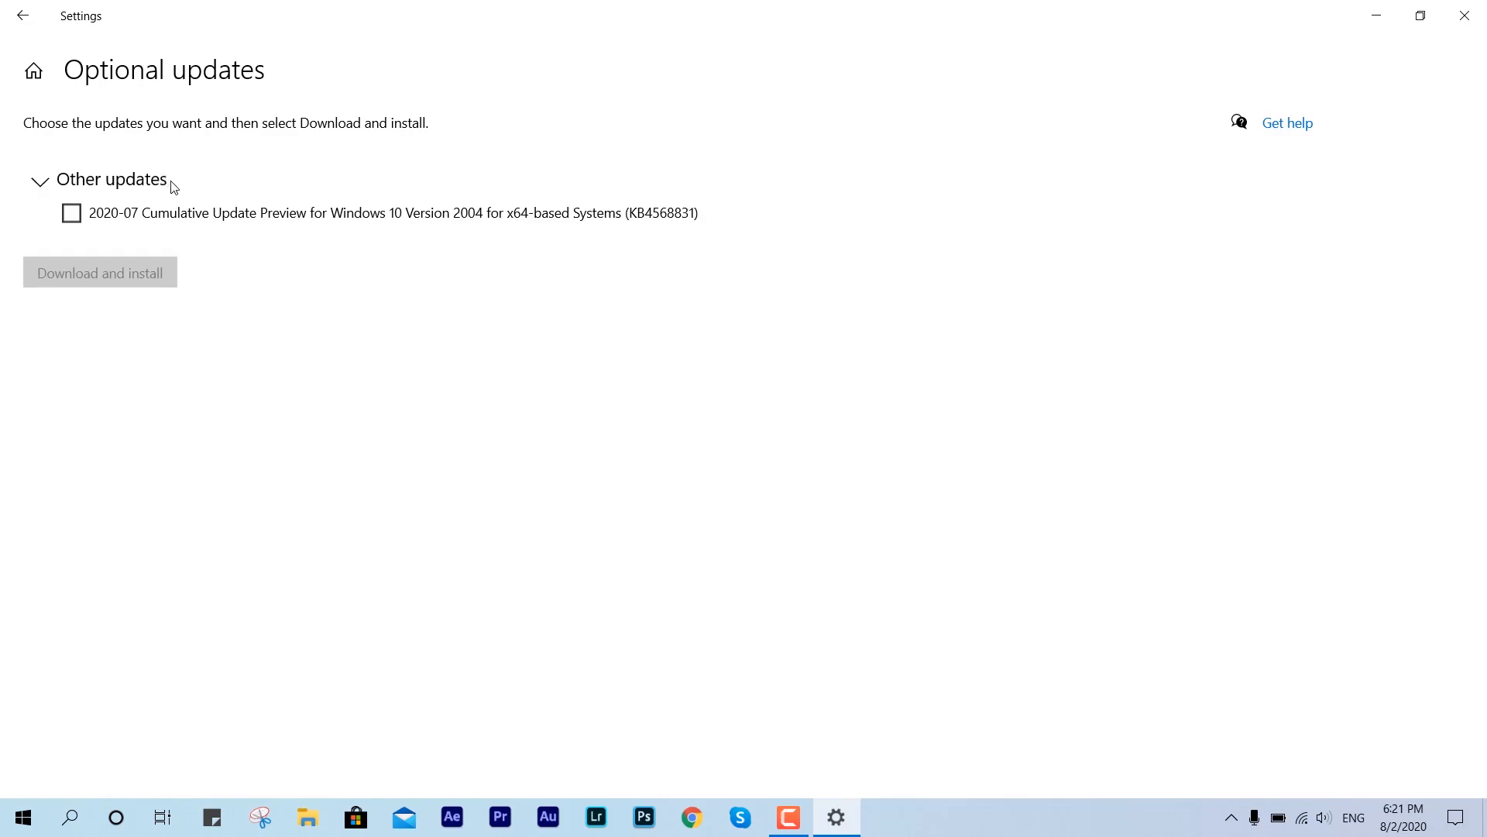
pyautogui.moveTo(142, 228)
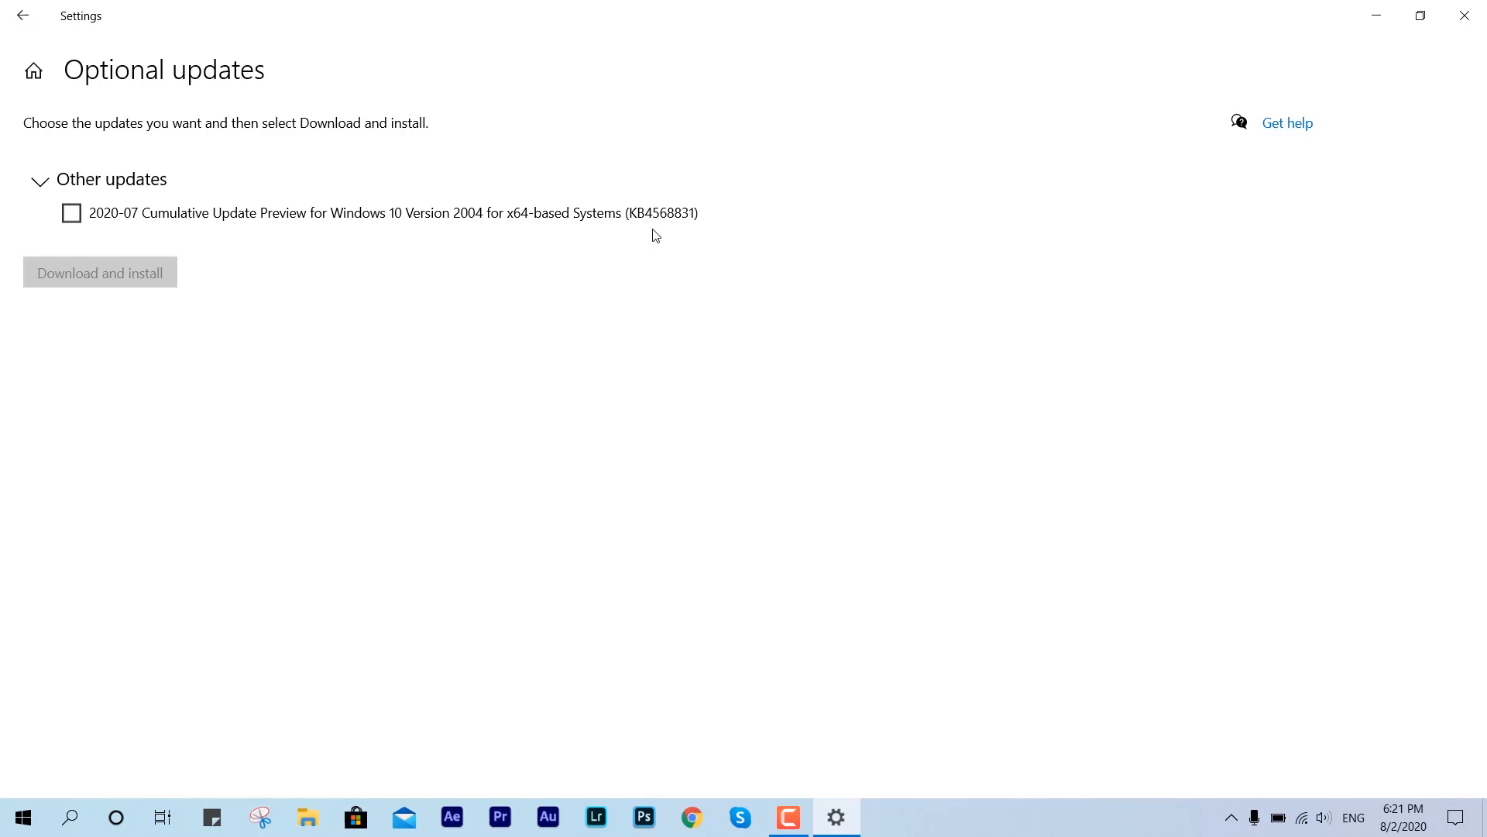
pyautogui.click(71, 213)
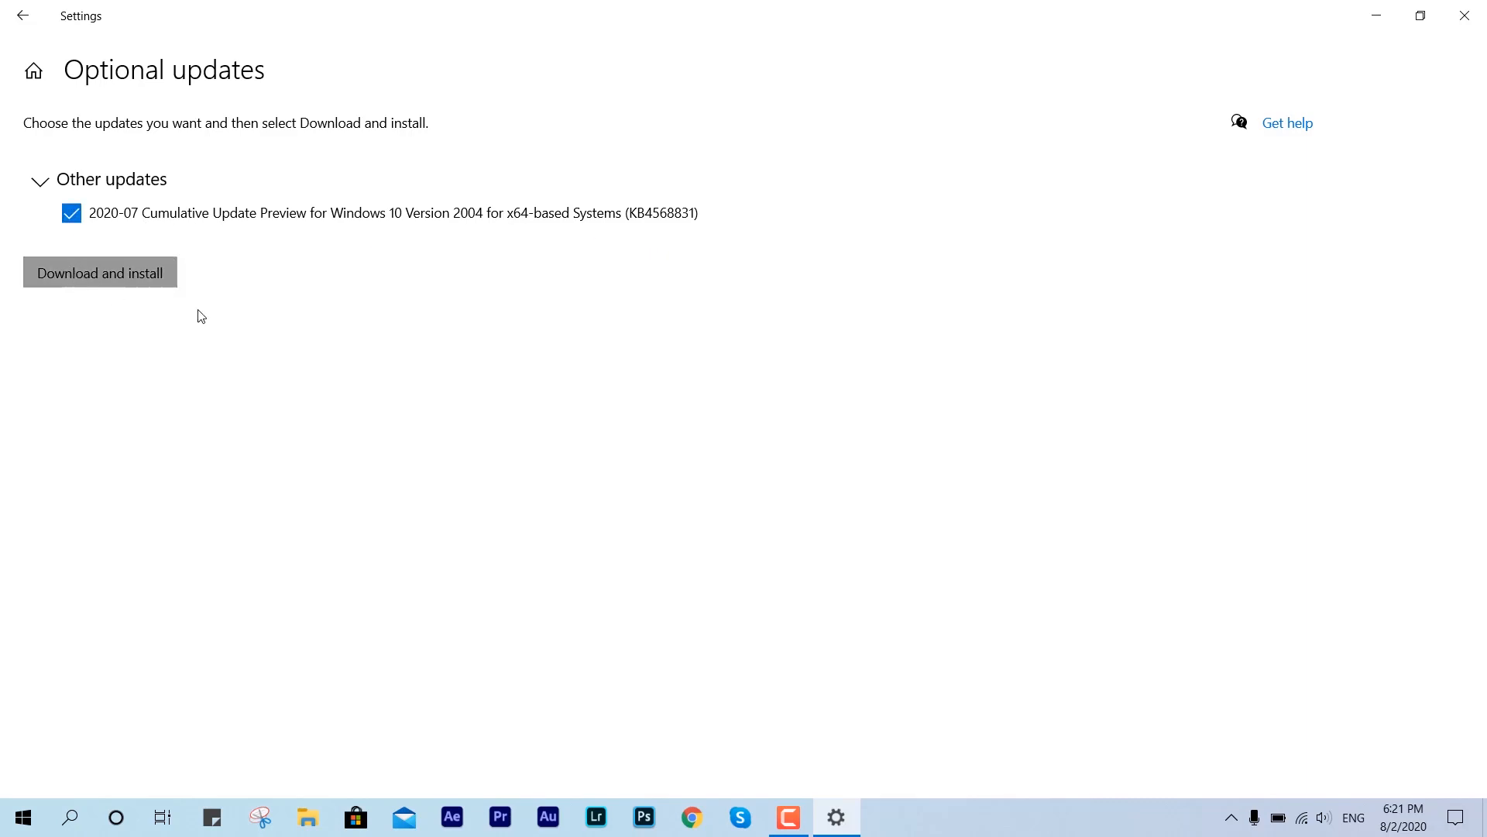
pyautogui.click(23, 15)
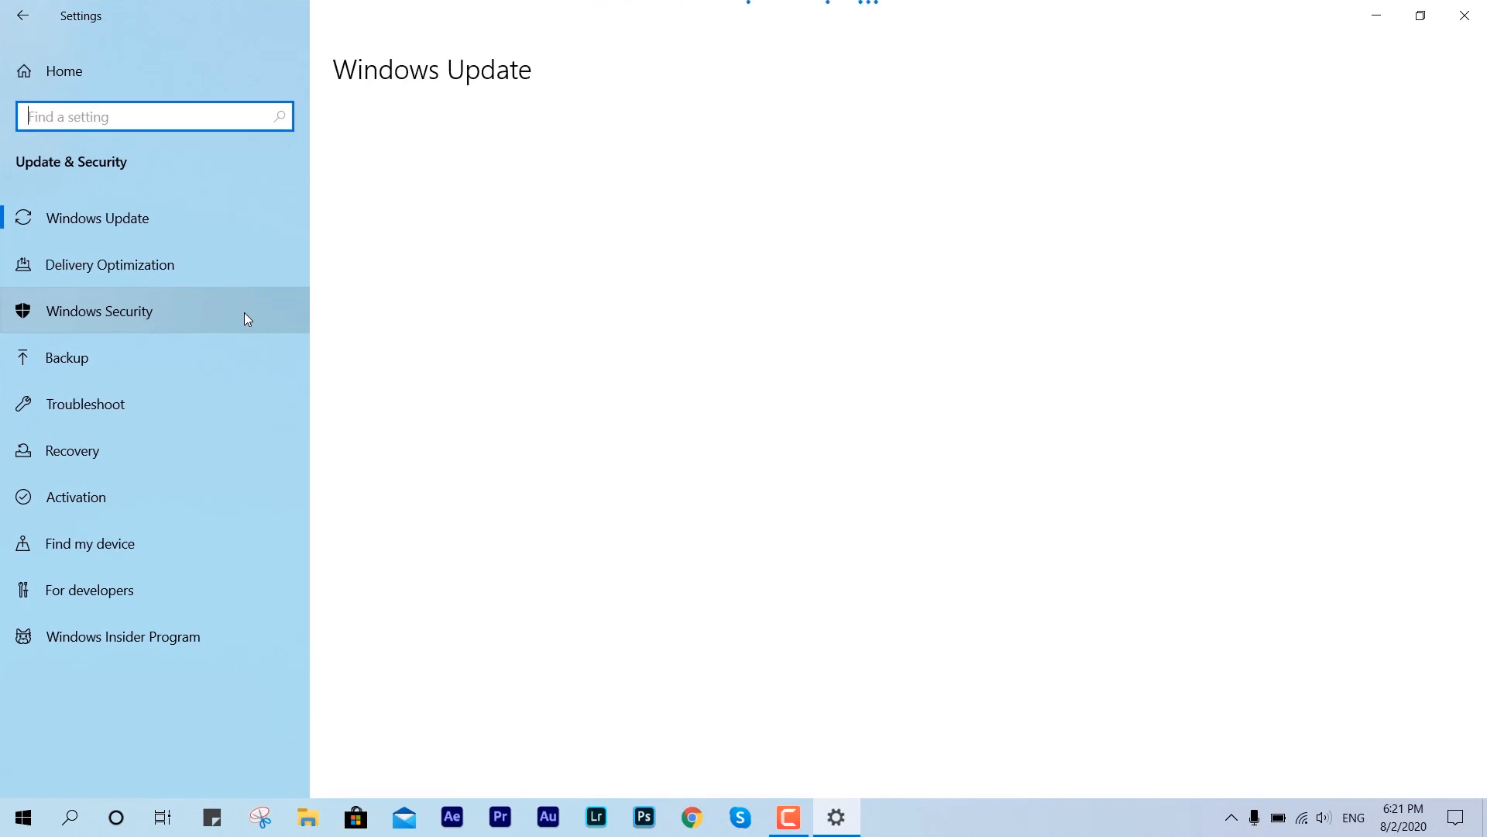
pyautogui.click(96, 217)
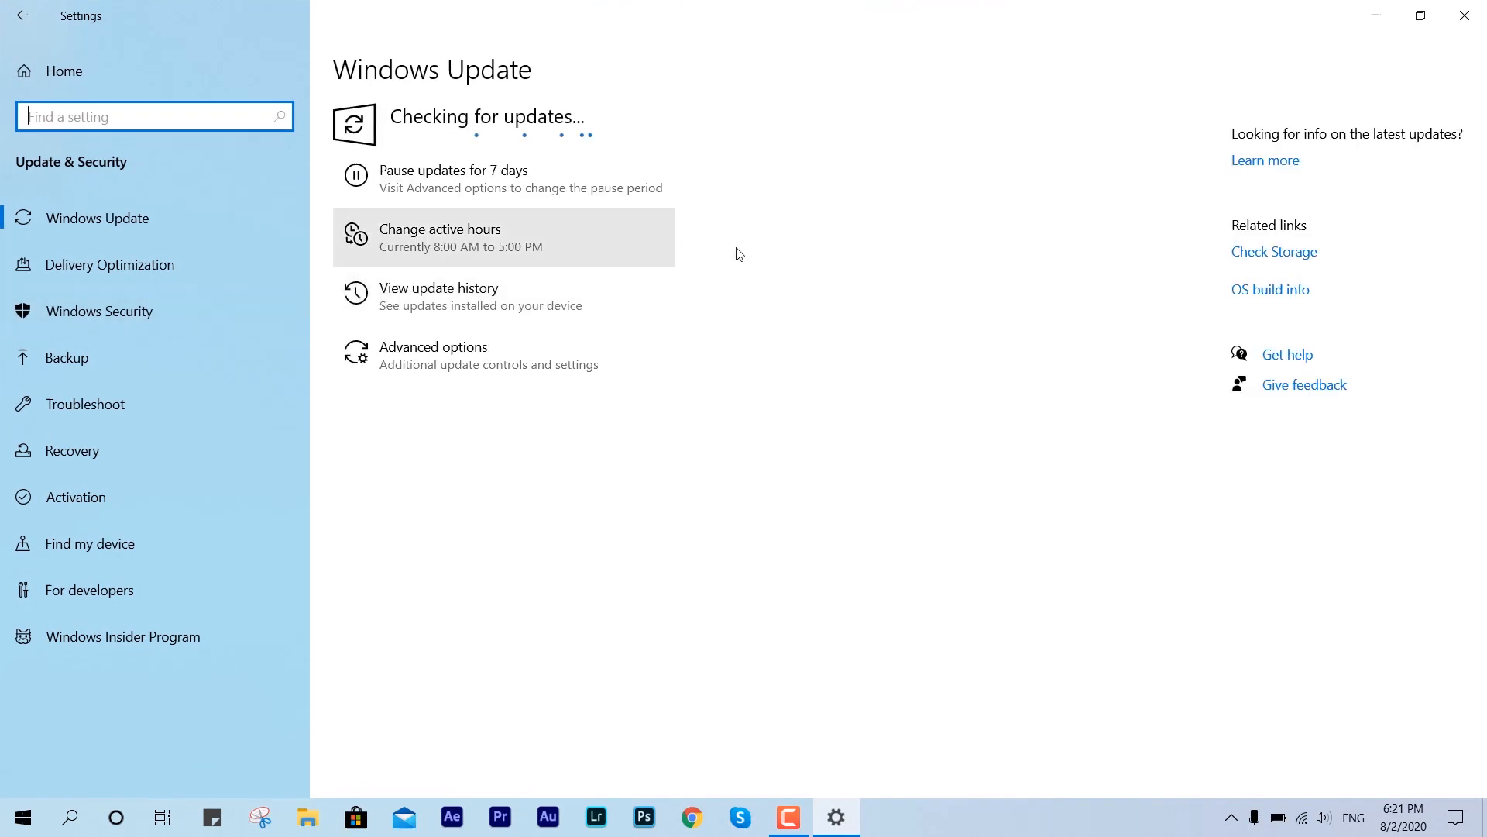
pyautogui.moveTo(789, 269)
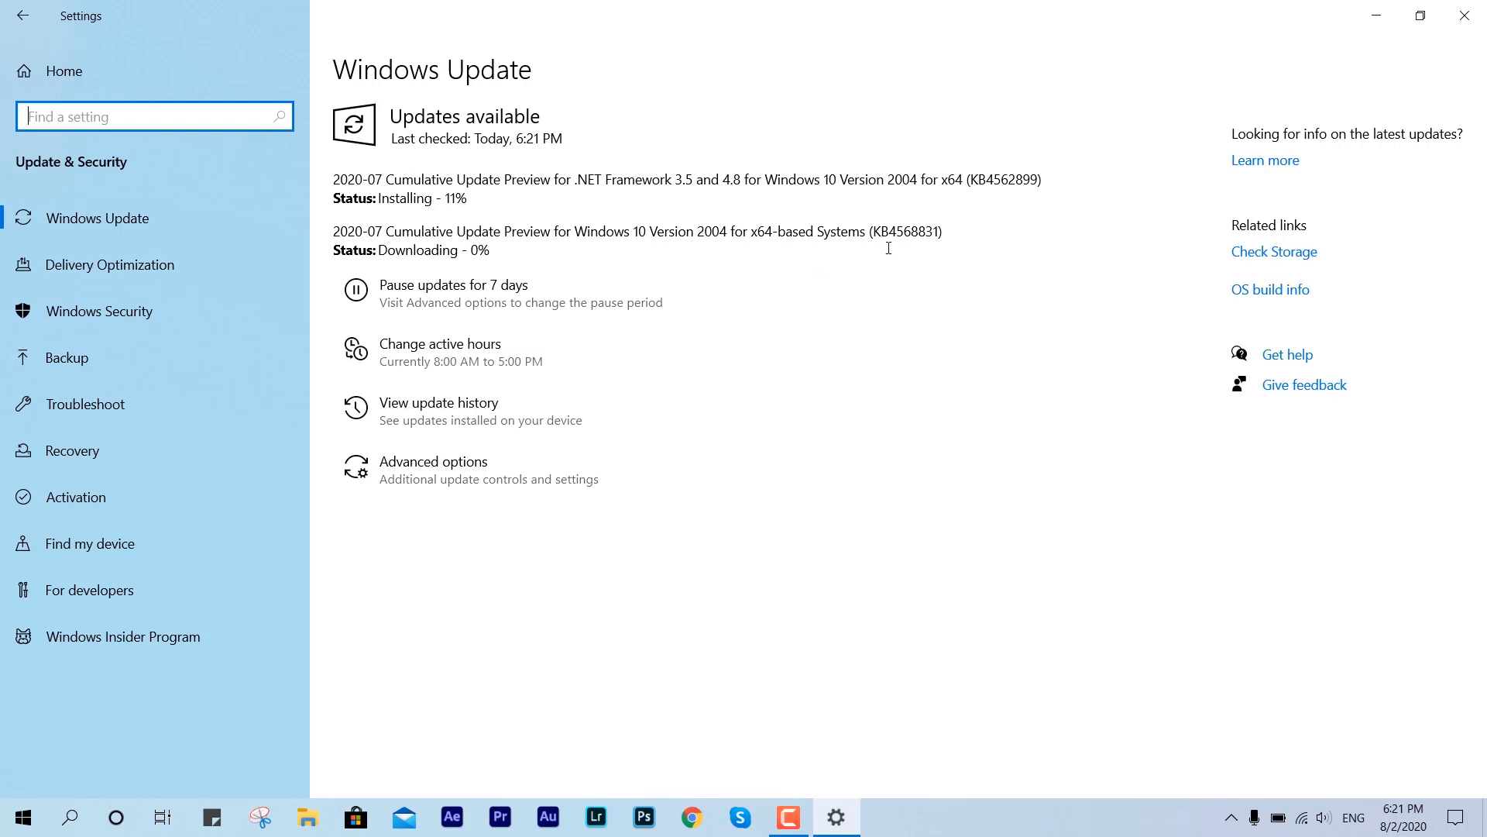
pyautogui.doubleClick(903, 231)
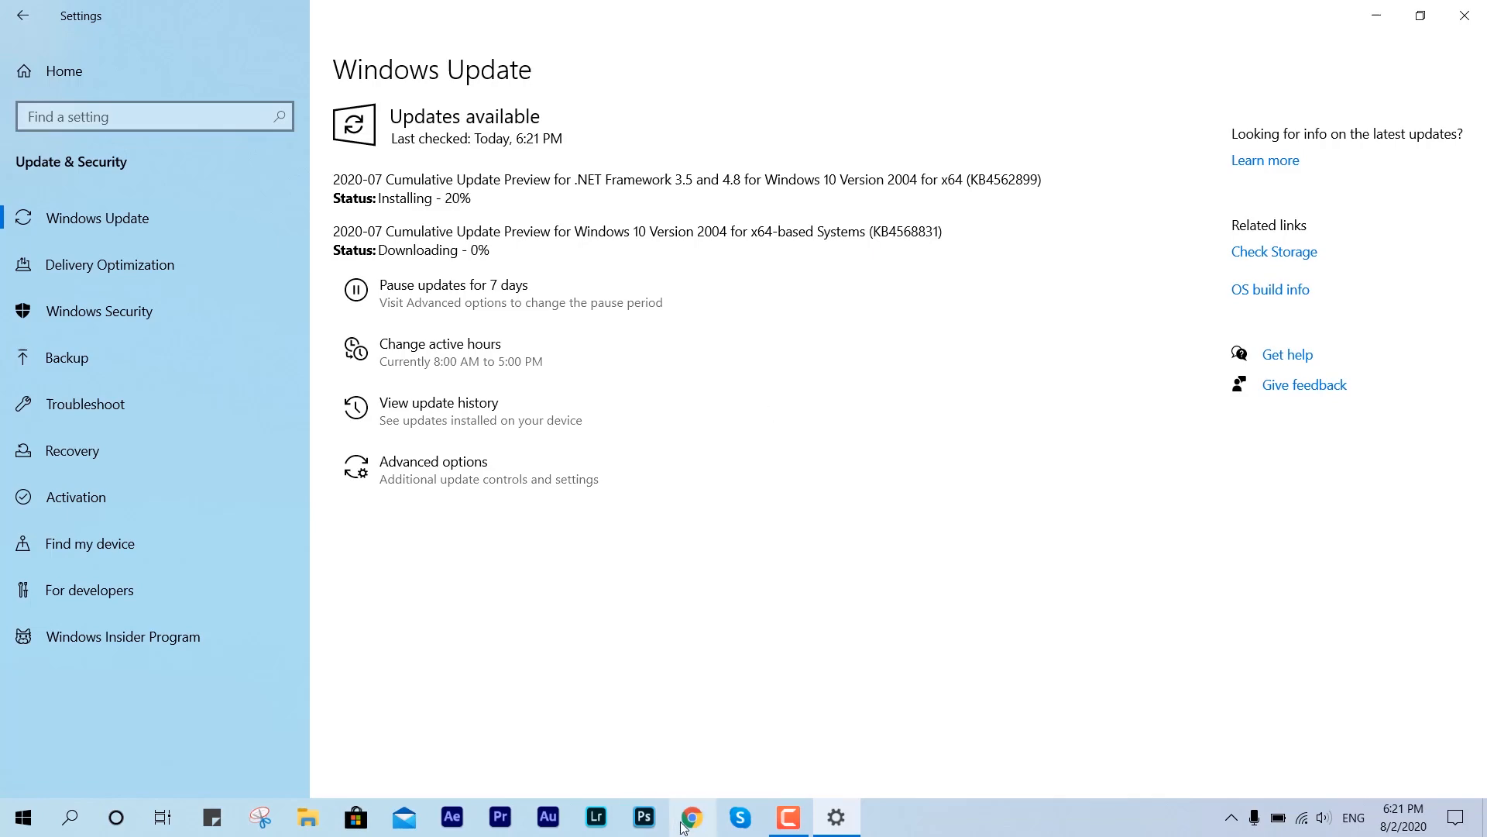
# Step: Search kb4568831 in Chrome and open its Microsoft Update Catalog result in a second tab
pyautogui.click(691, 816)
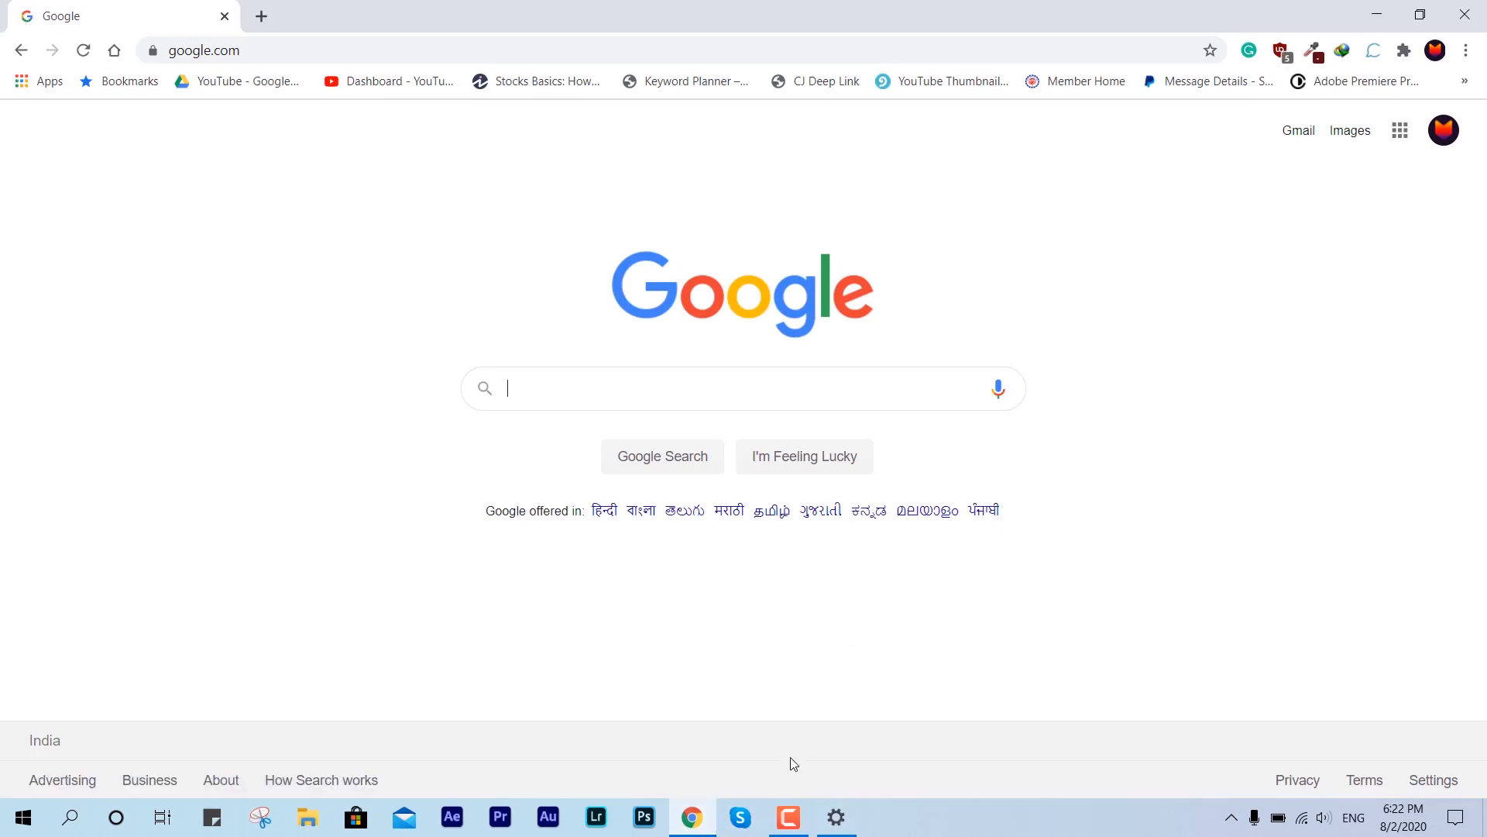
pyautogui.write('KB')
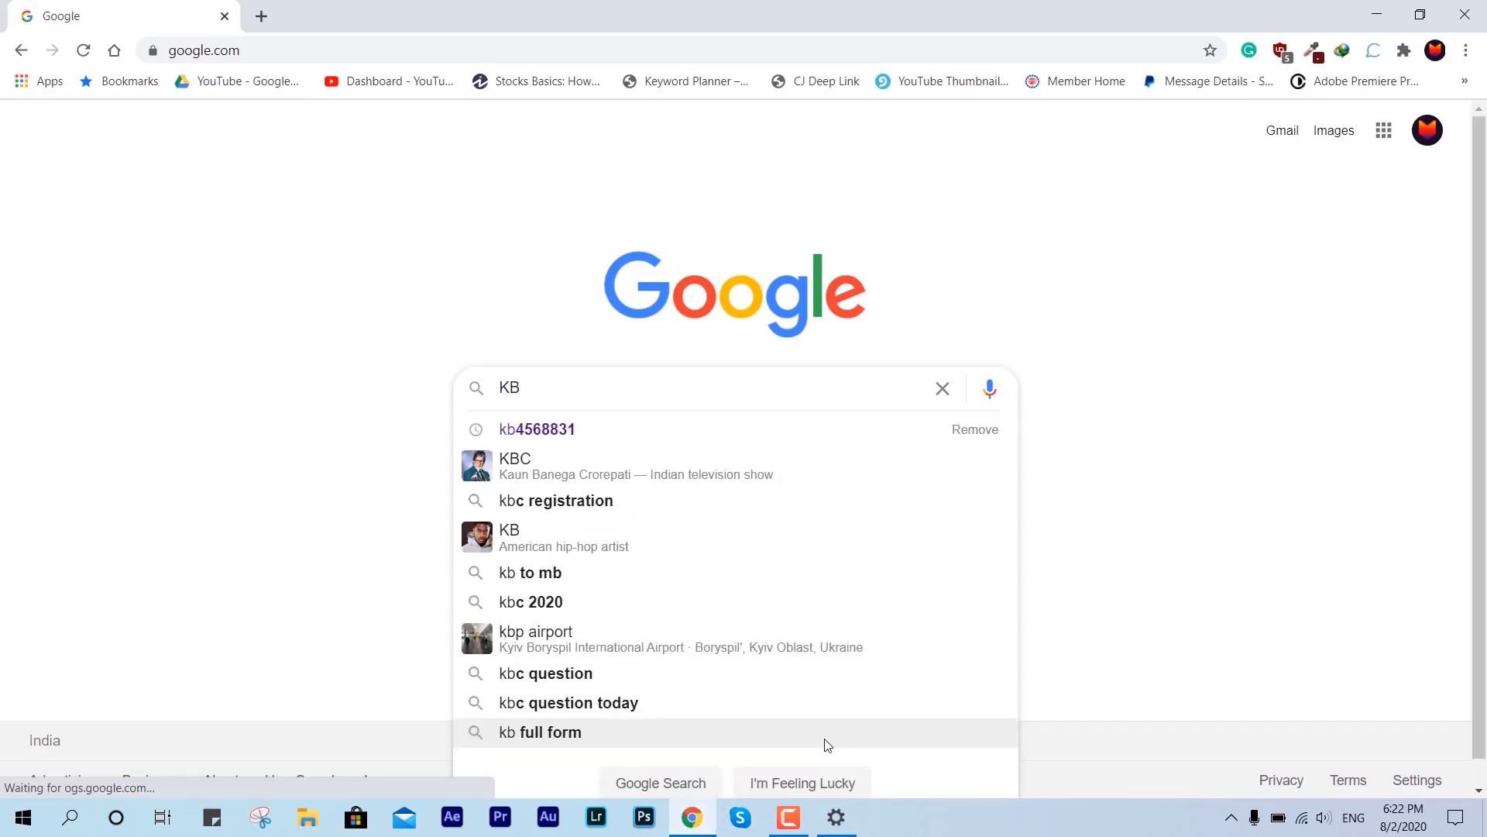
pyautogui.click(538, 430)
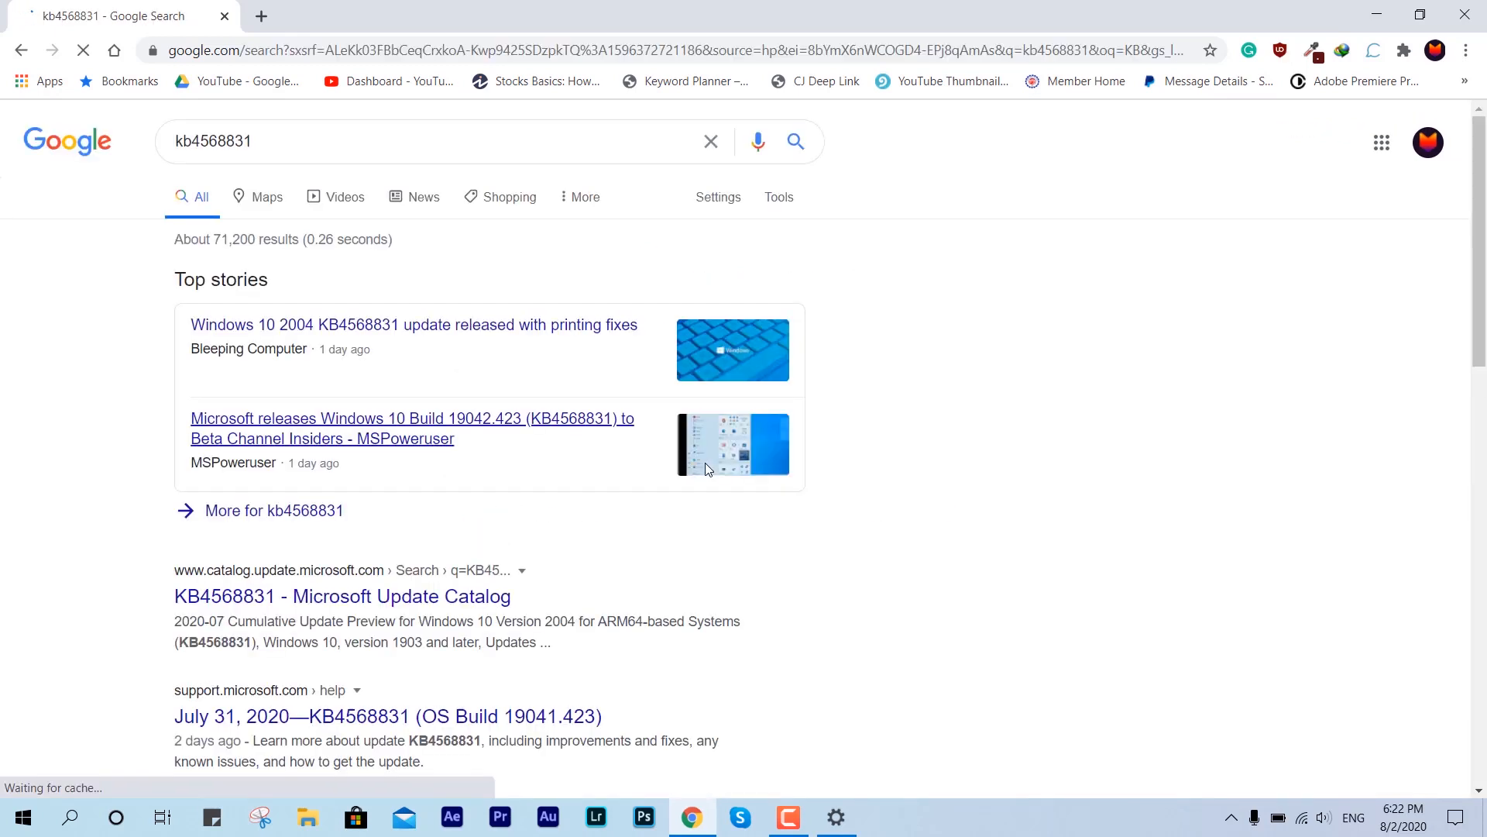
pyautogui.moveTo(535, 328)
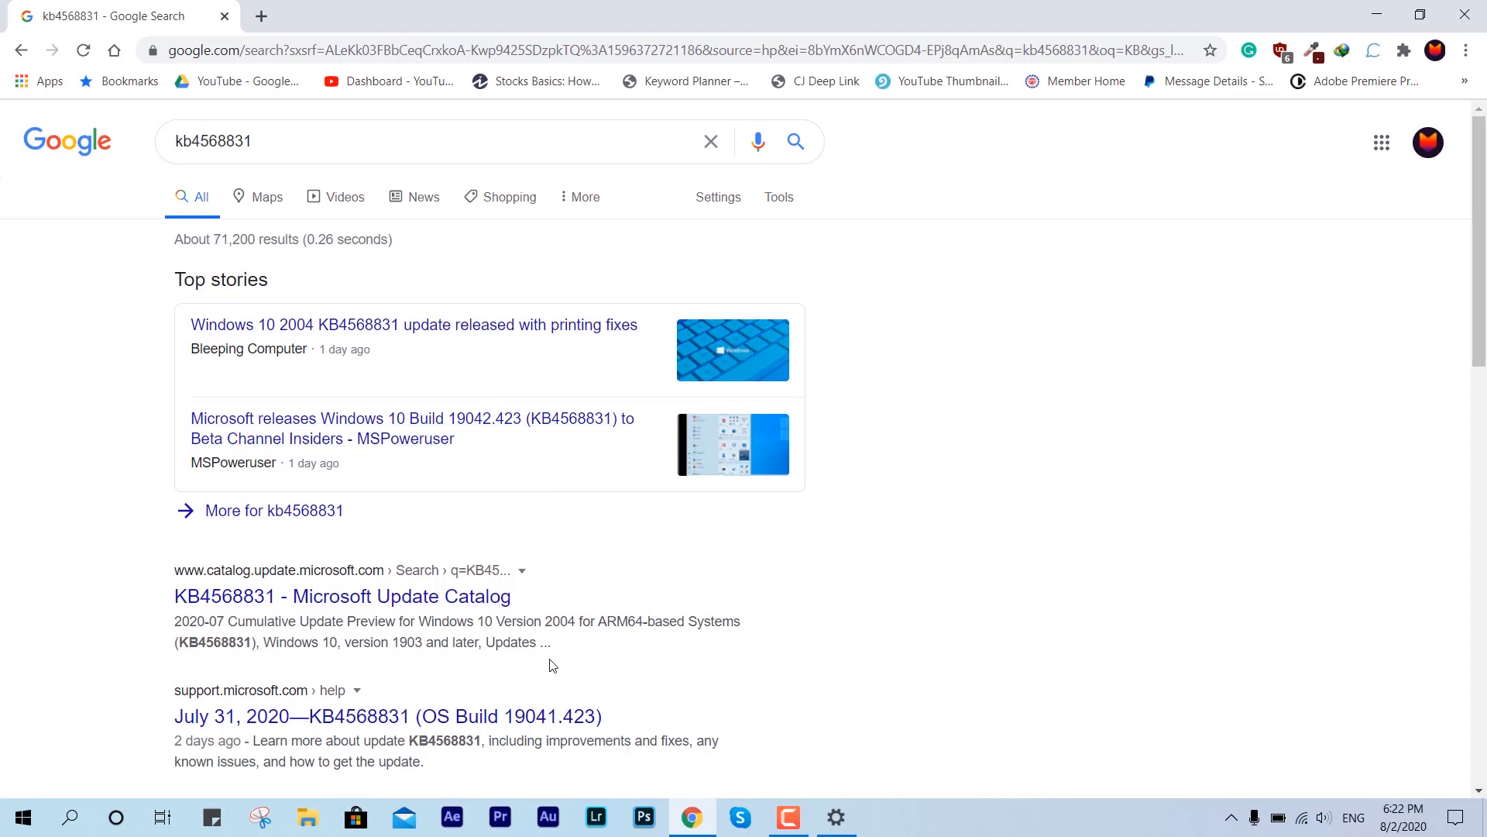
pyautogui.moveTo(342, 595)
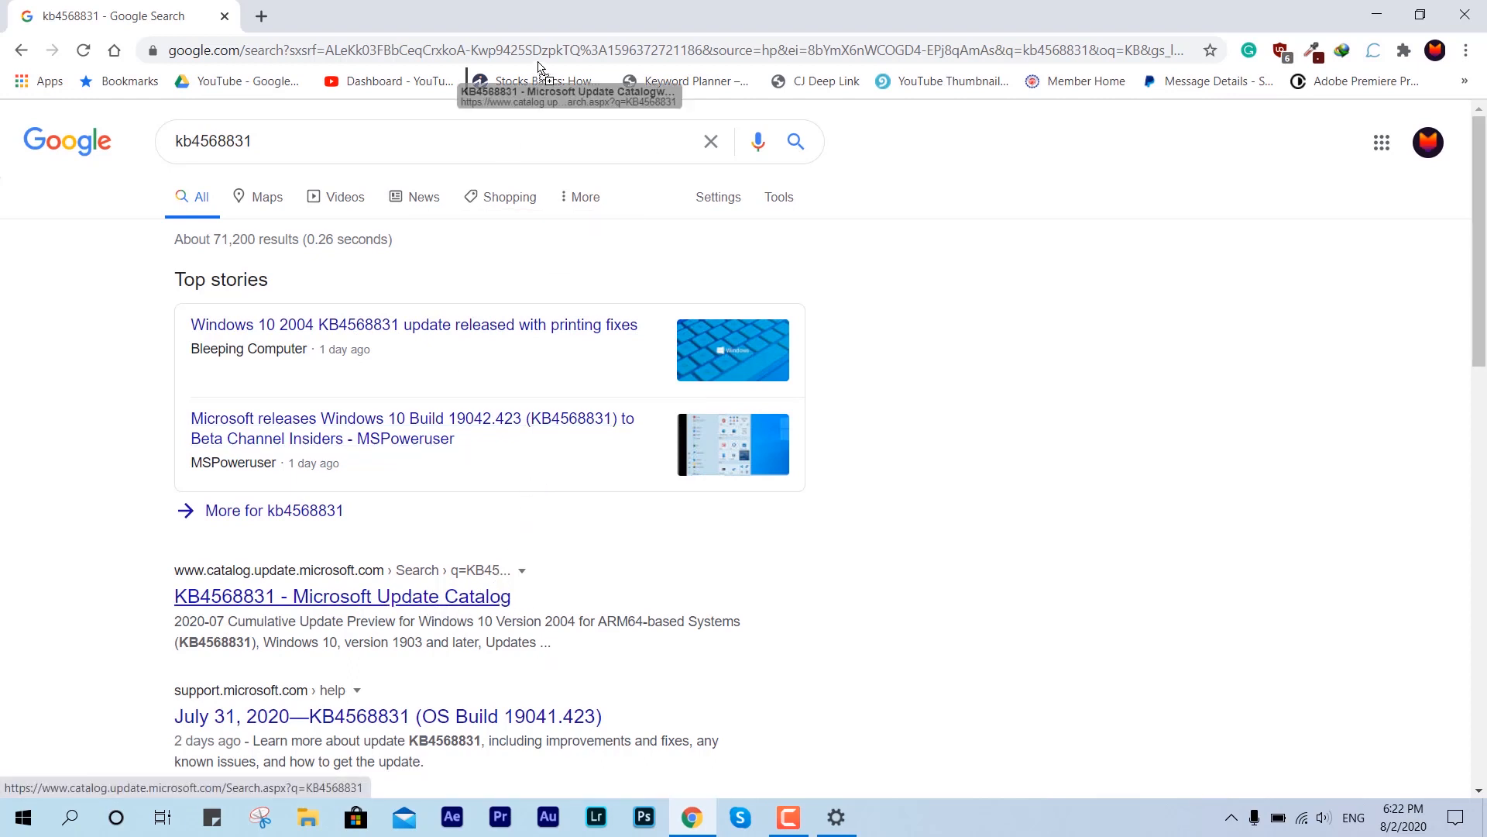
pyautogui.click(341, 595)
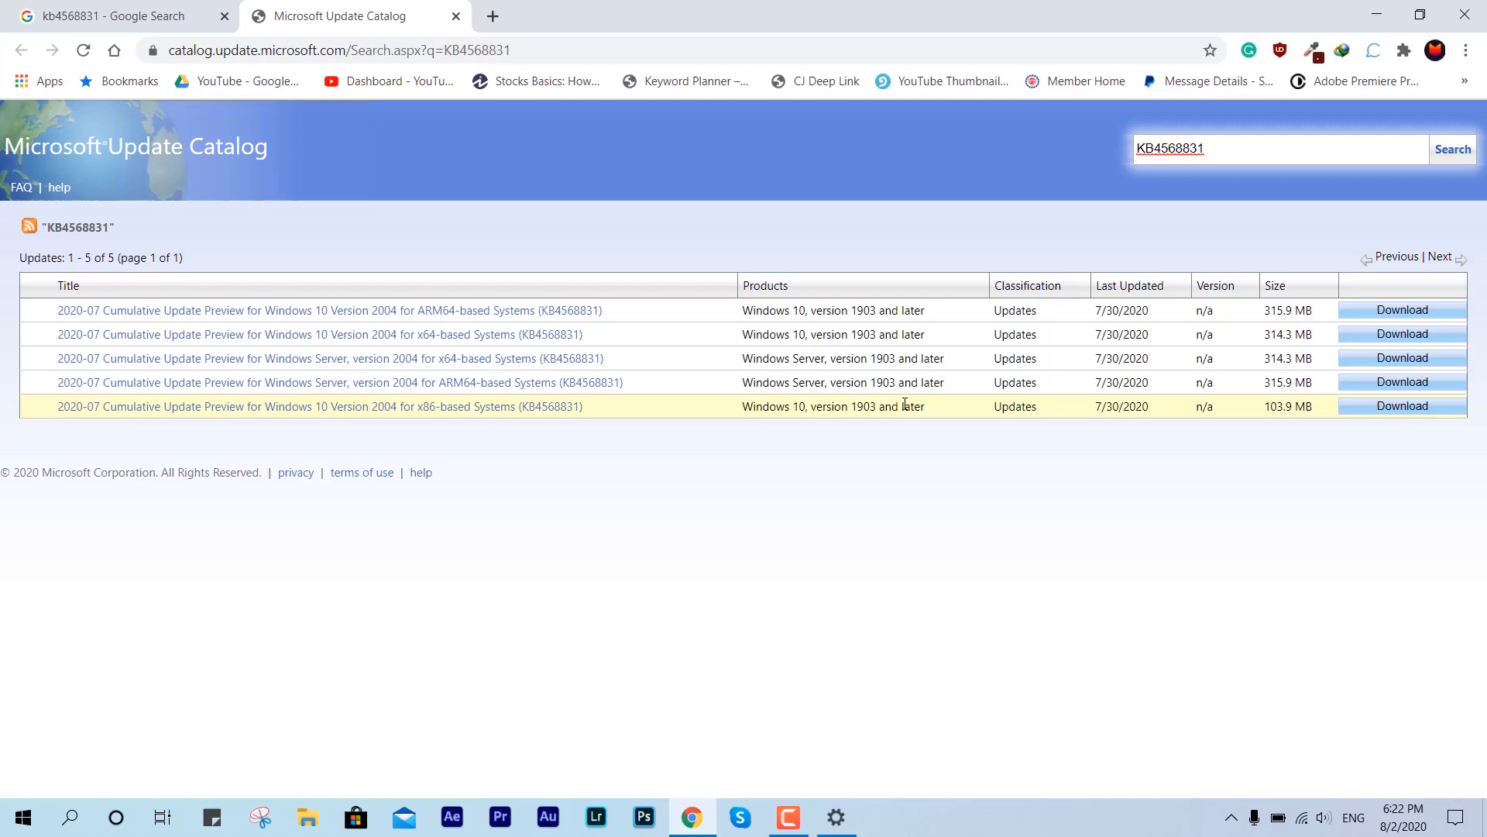
pyautogui.moveTo(1103, 429)
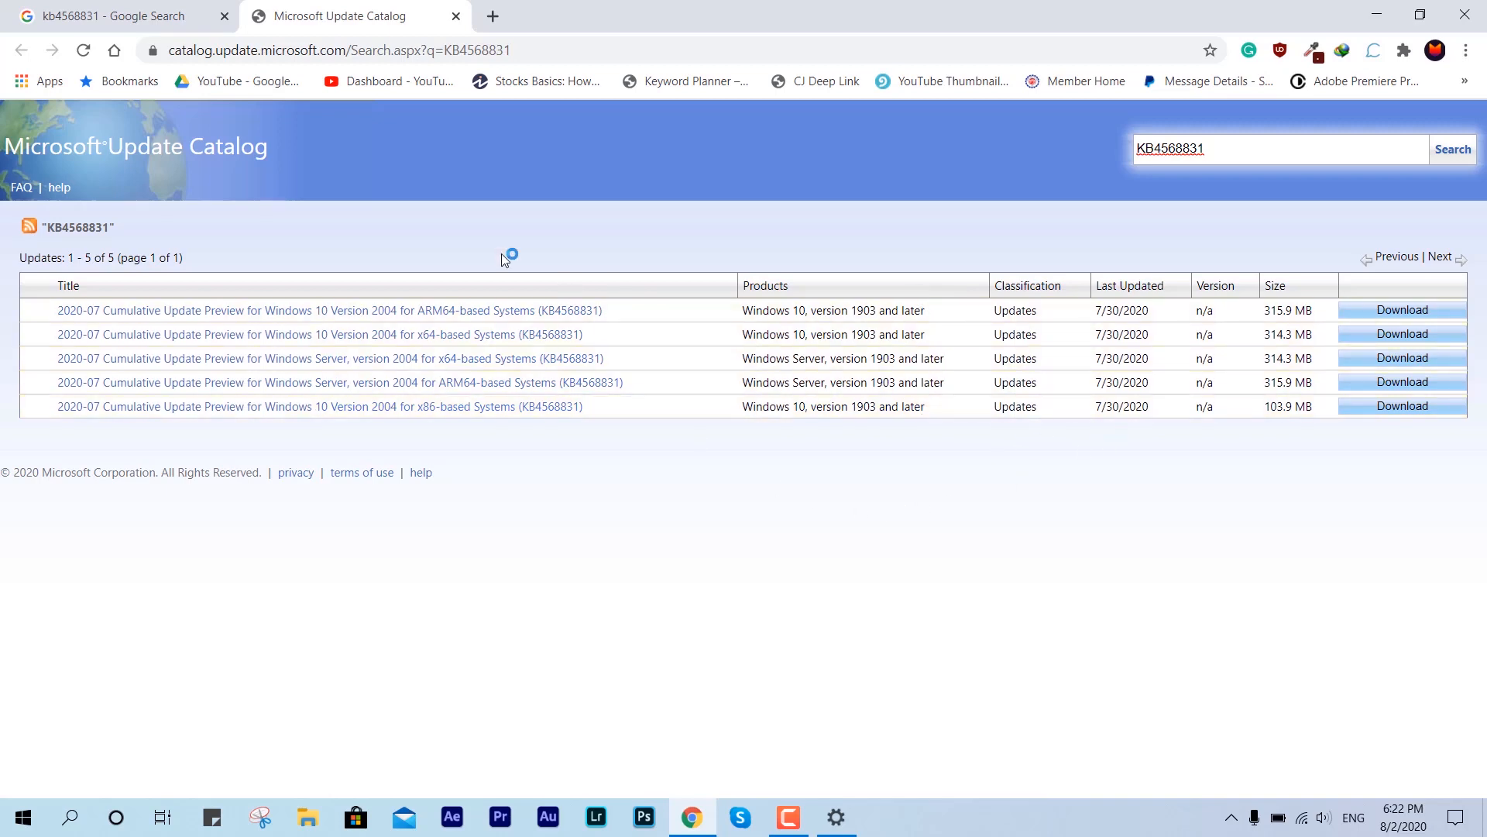
pyautogui.click(113, 15)
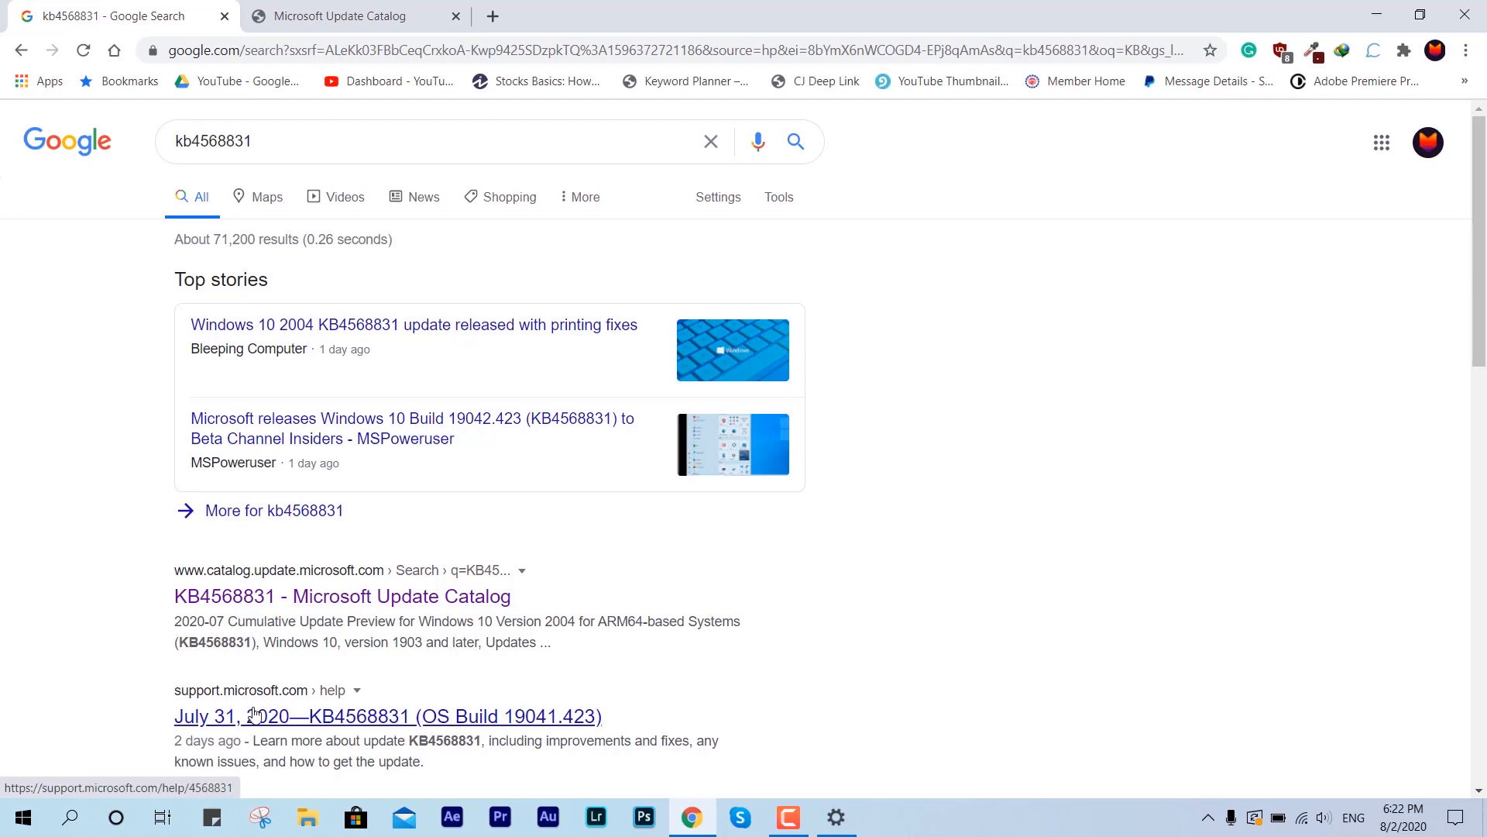
# Step: Open the July 31, 2020 KB4568831 support article and read down through it
pyautogui.click(341, 15)
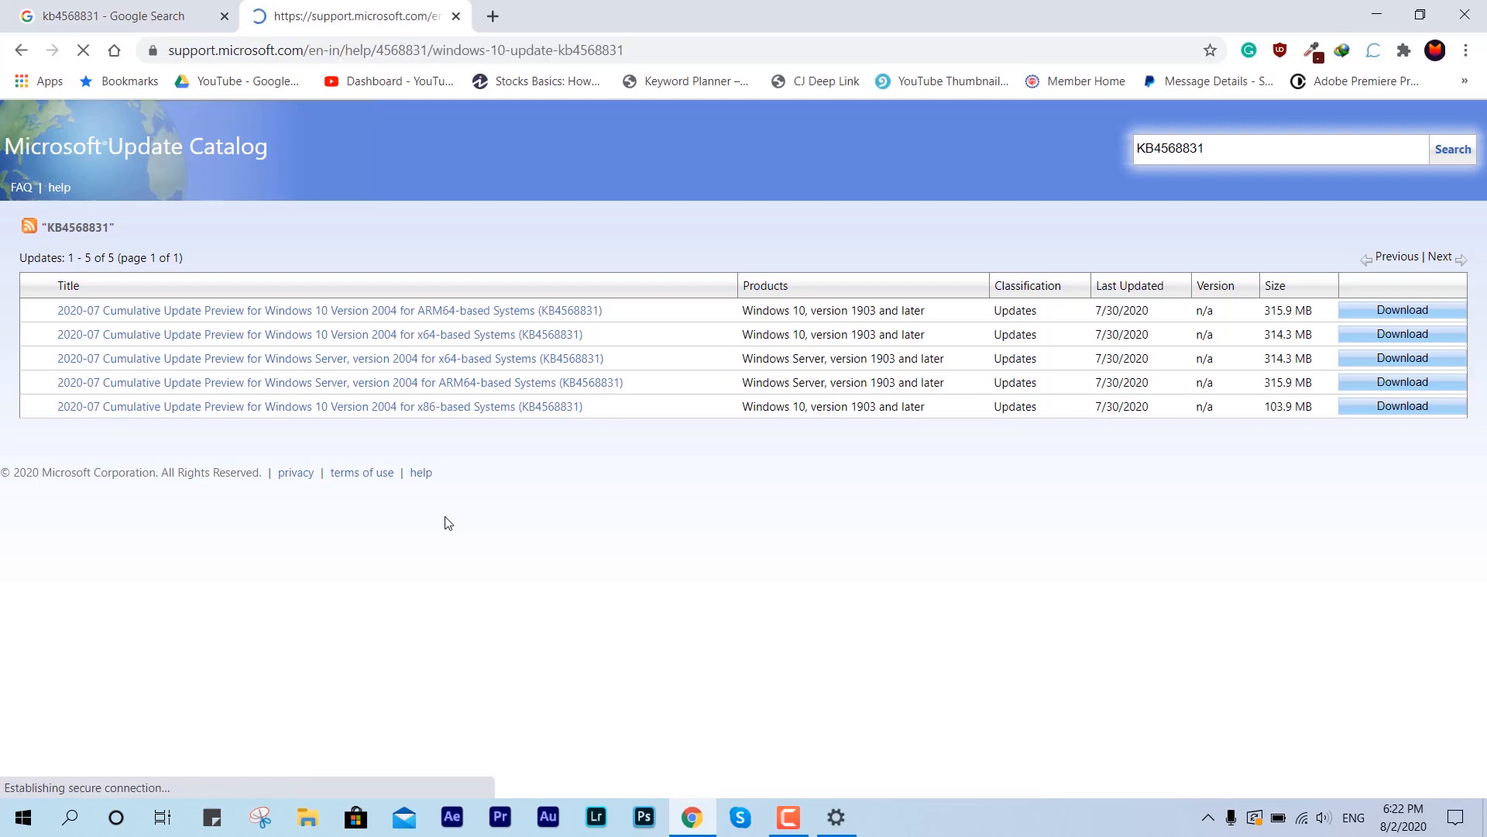
pyautogui.click(329, 309)
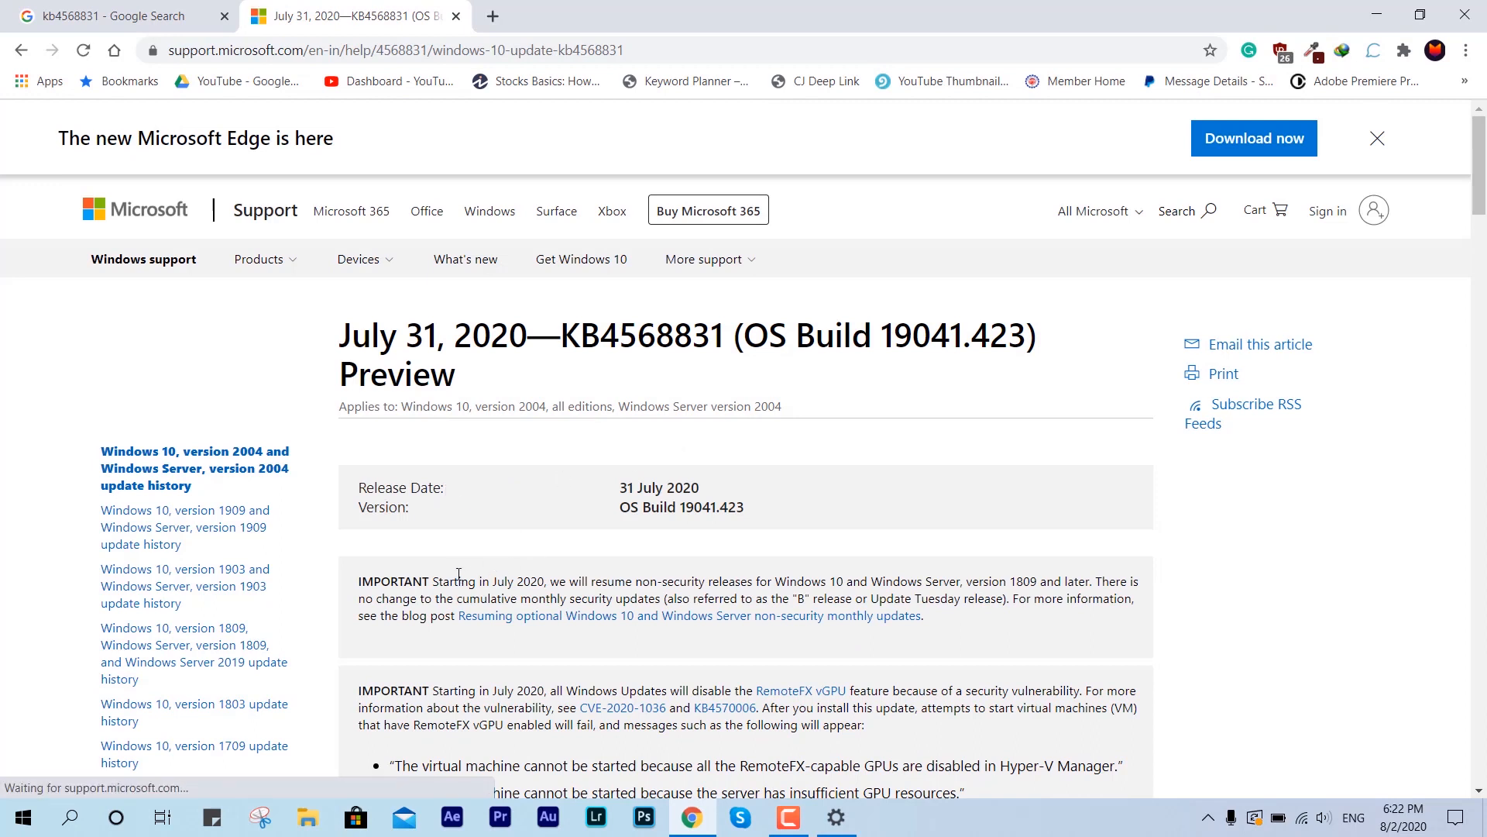
pyautogui.moveTo(815, 586)
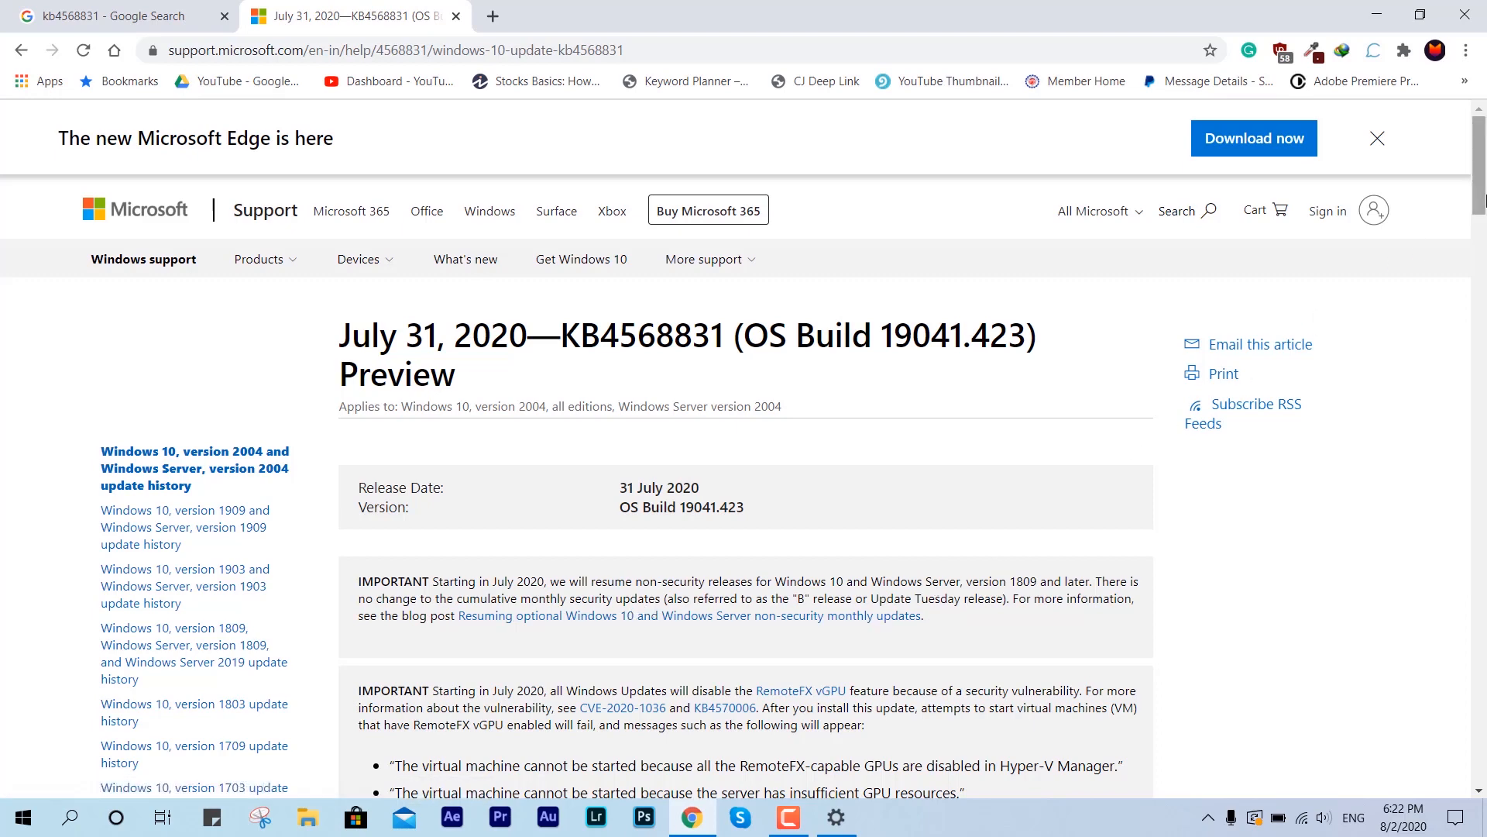
pyautogui.scroll(-3)
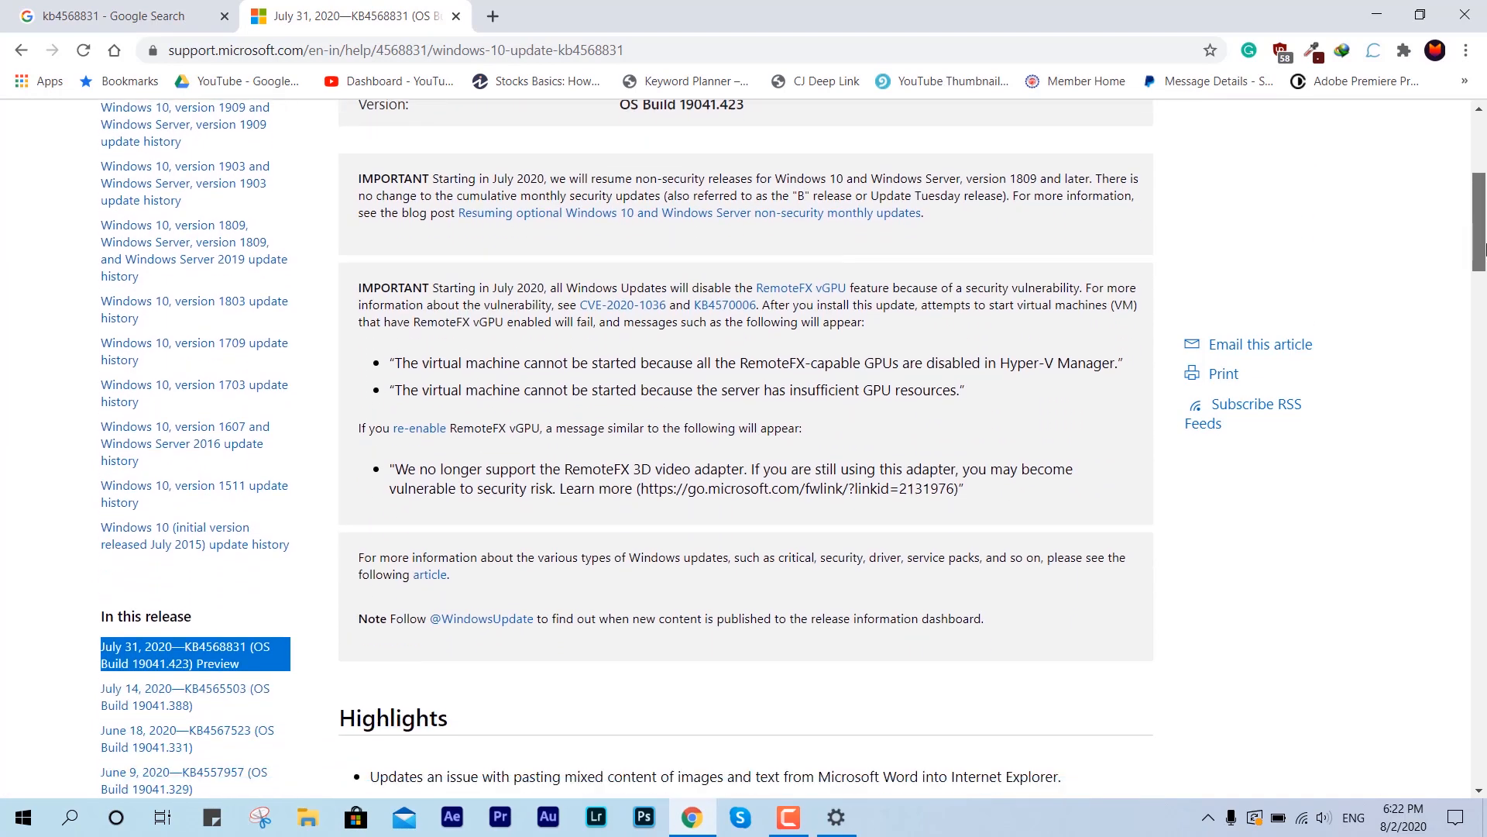
pyautogui.scroll(-3)
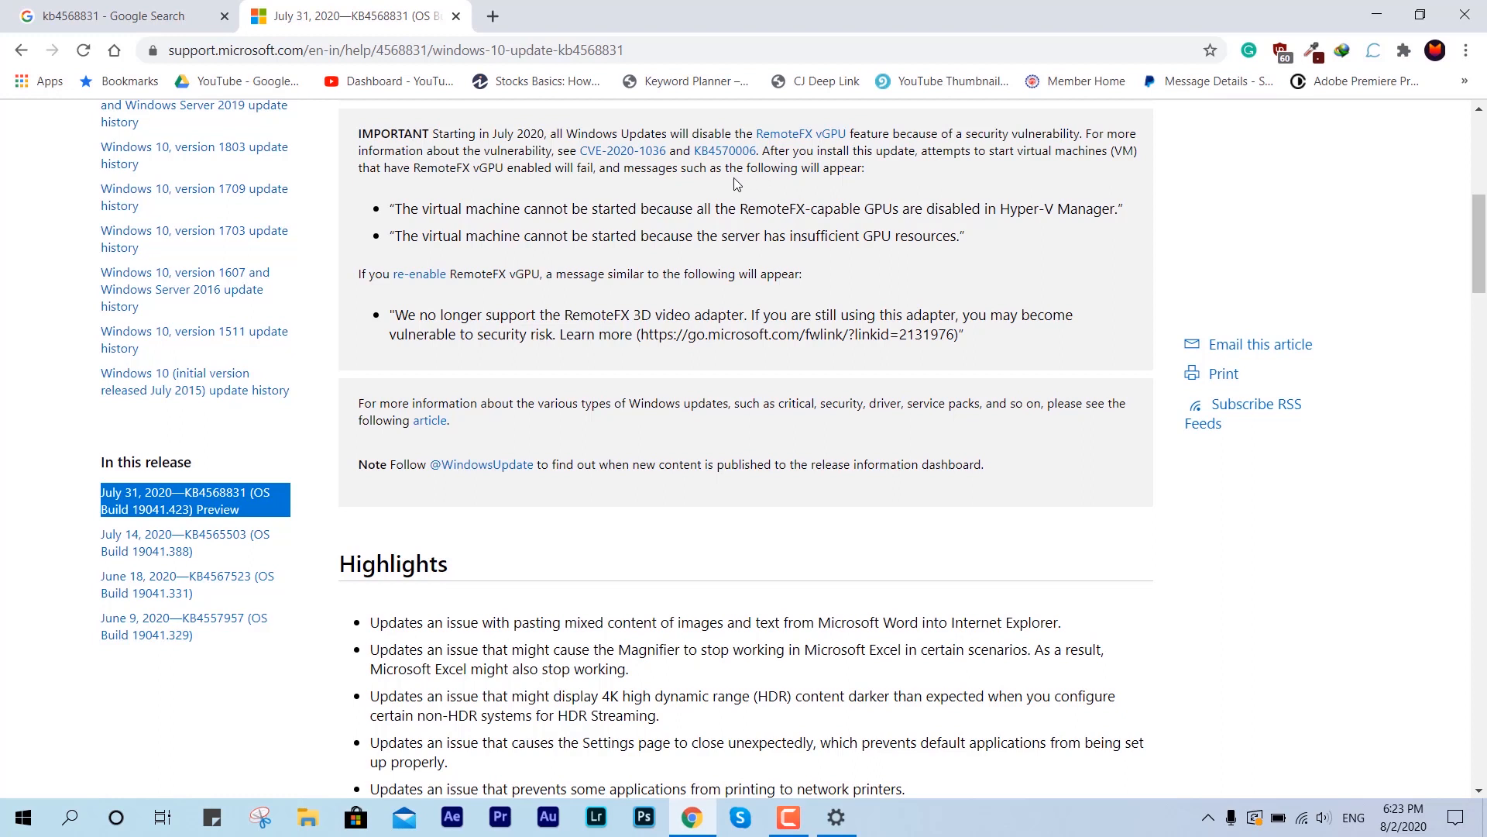
pyautogui.moveTo(1060, 273)
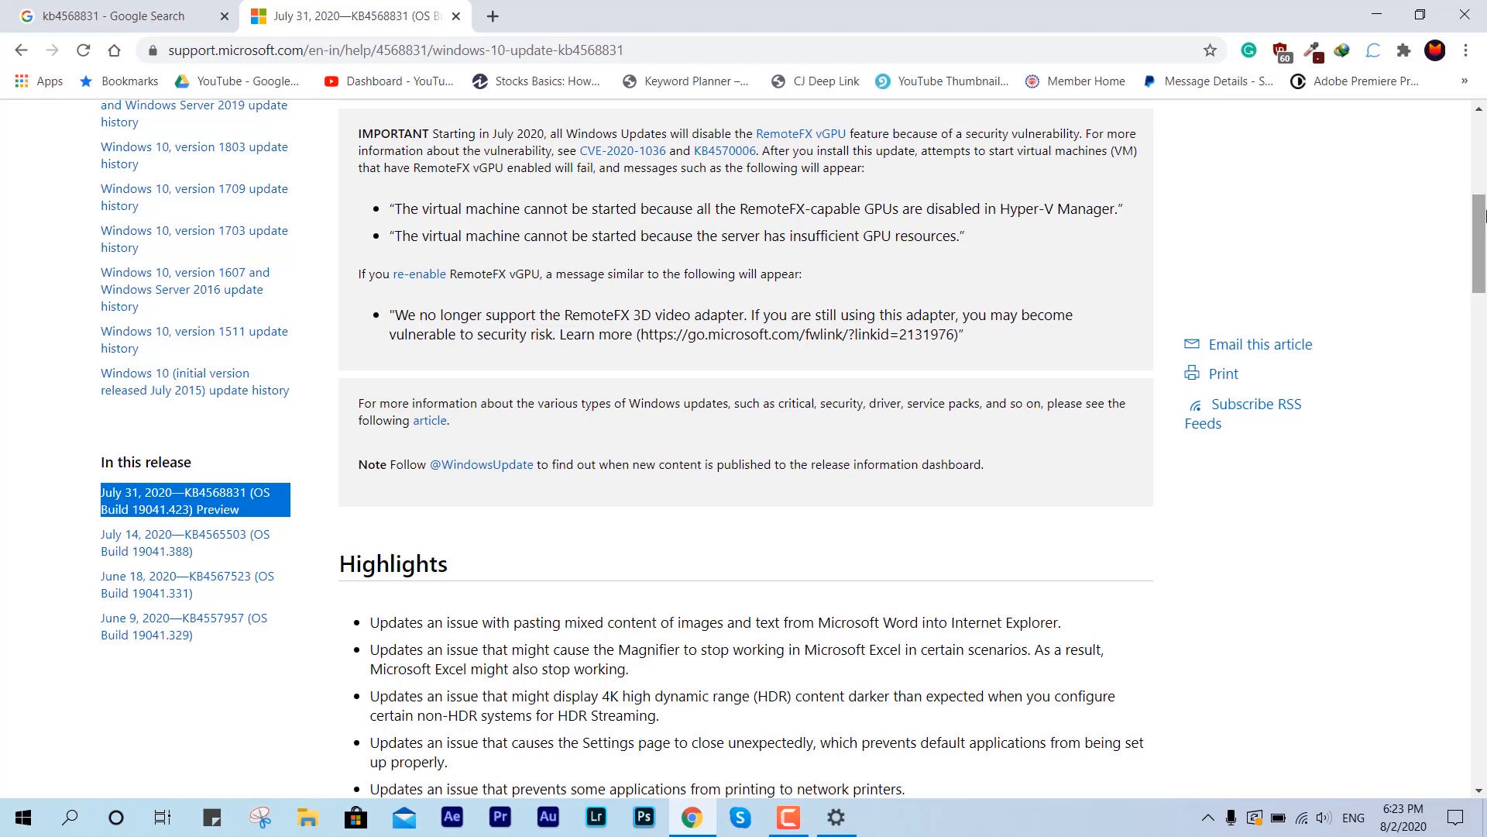
pyautogui.scroll(-3)
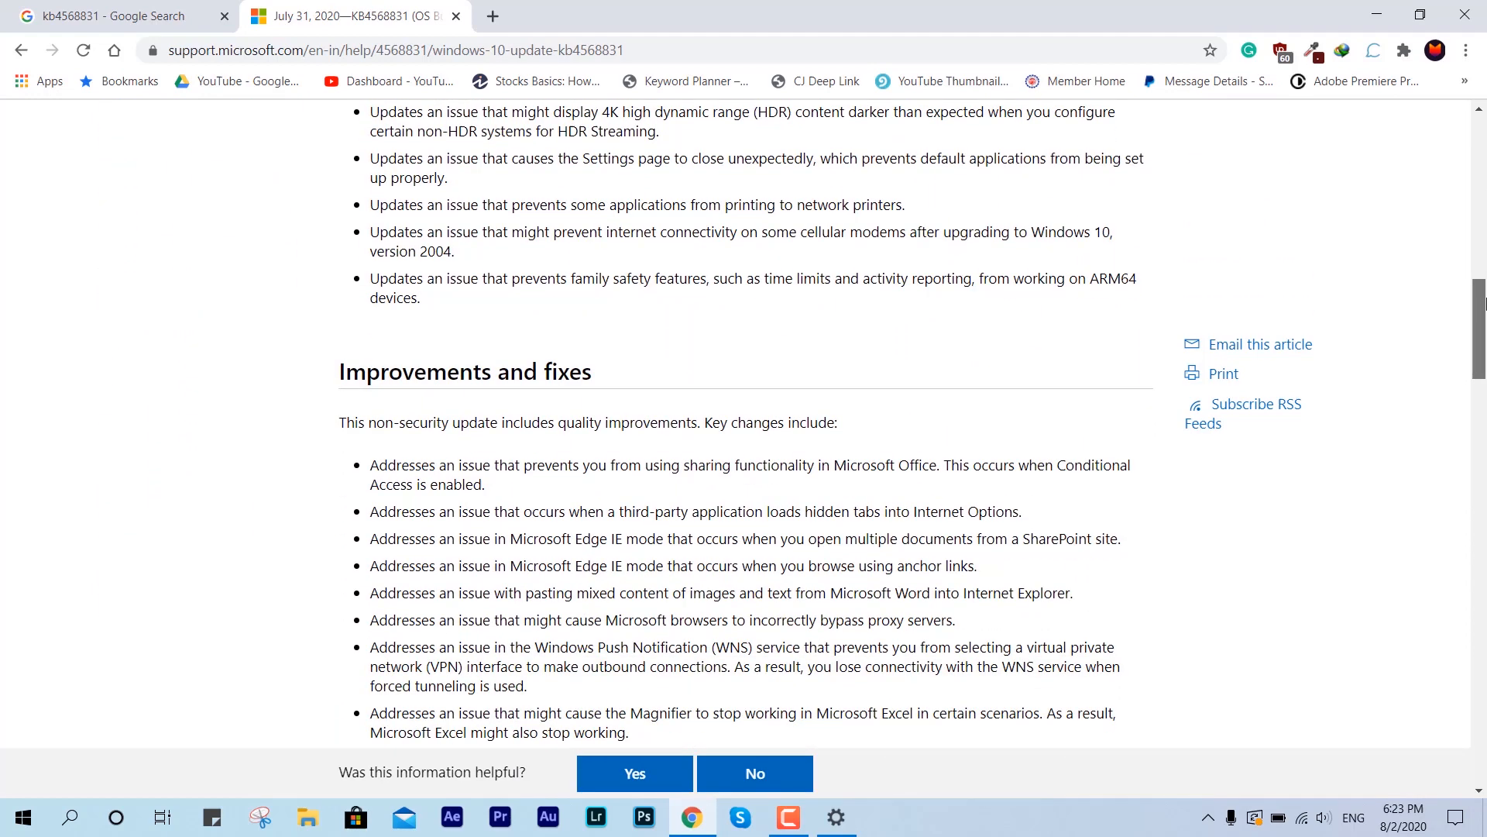
pyautogui.scroll(-3)
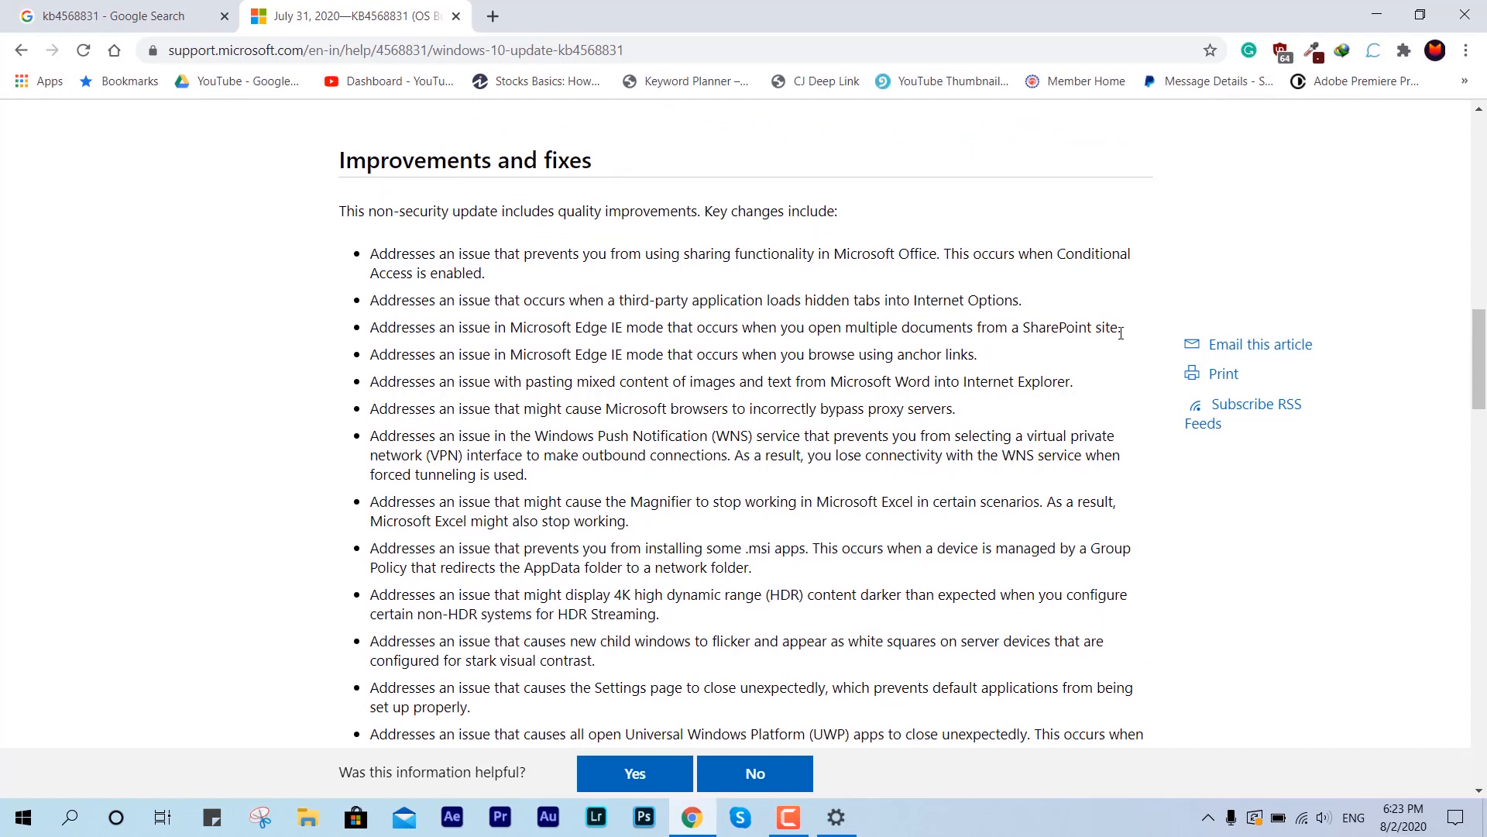
pyautogui.scroll(-3)
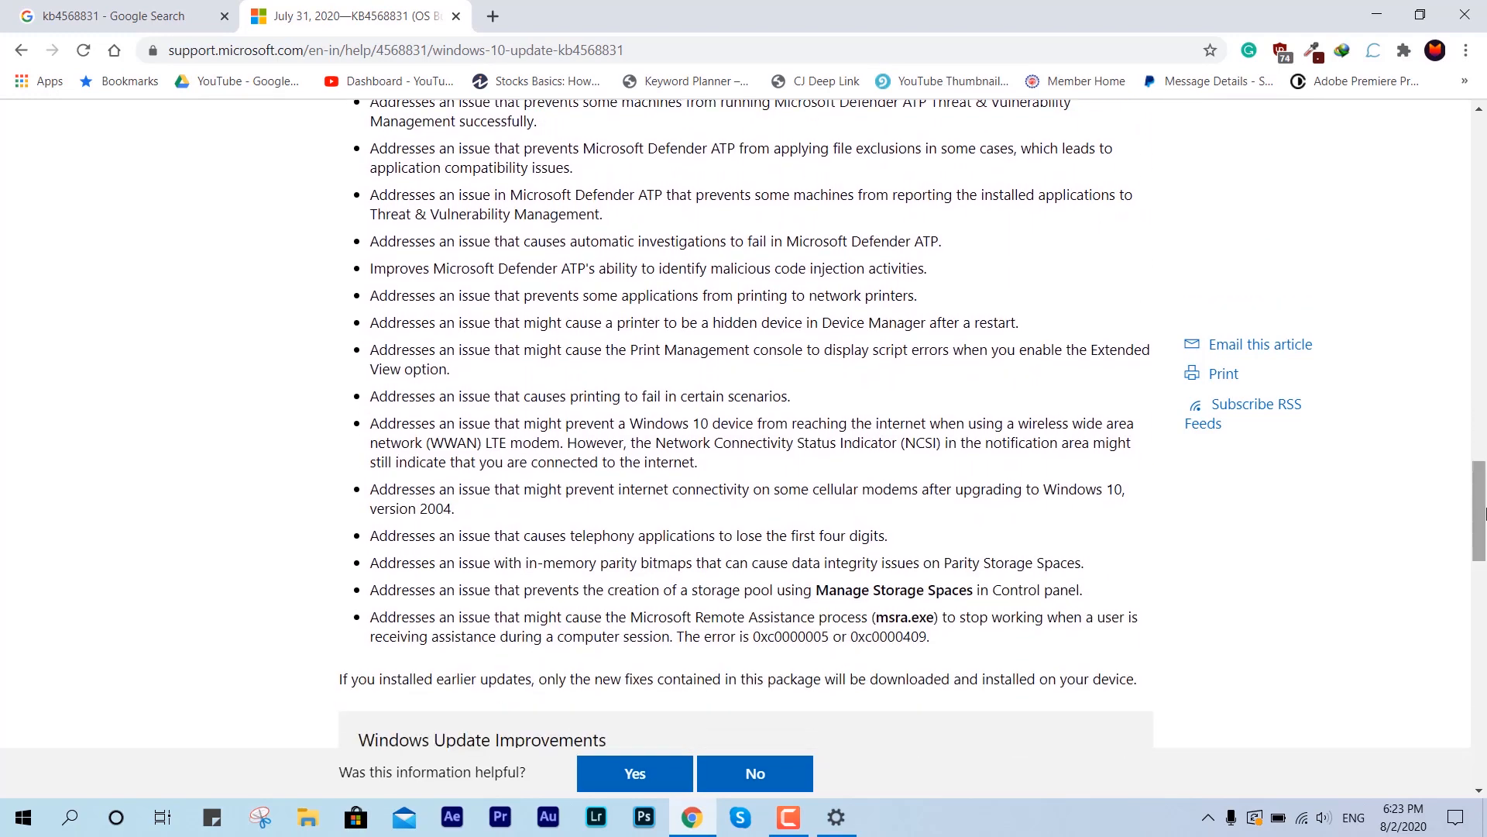
# Step: Reach the 'Install this update' table and highlight the 'Optional updates available' note
pyautogui.scroll(-3)
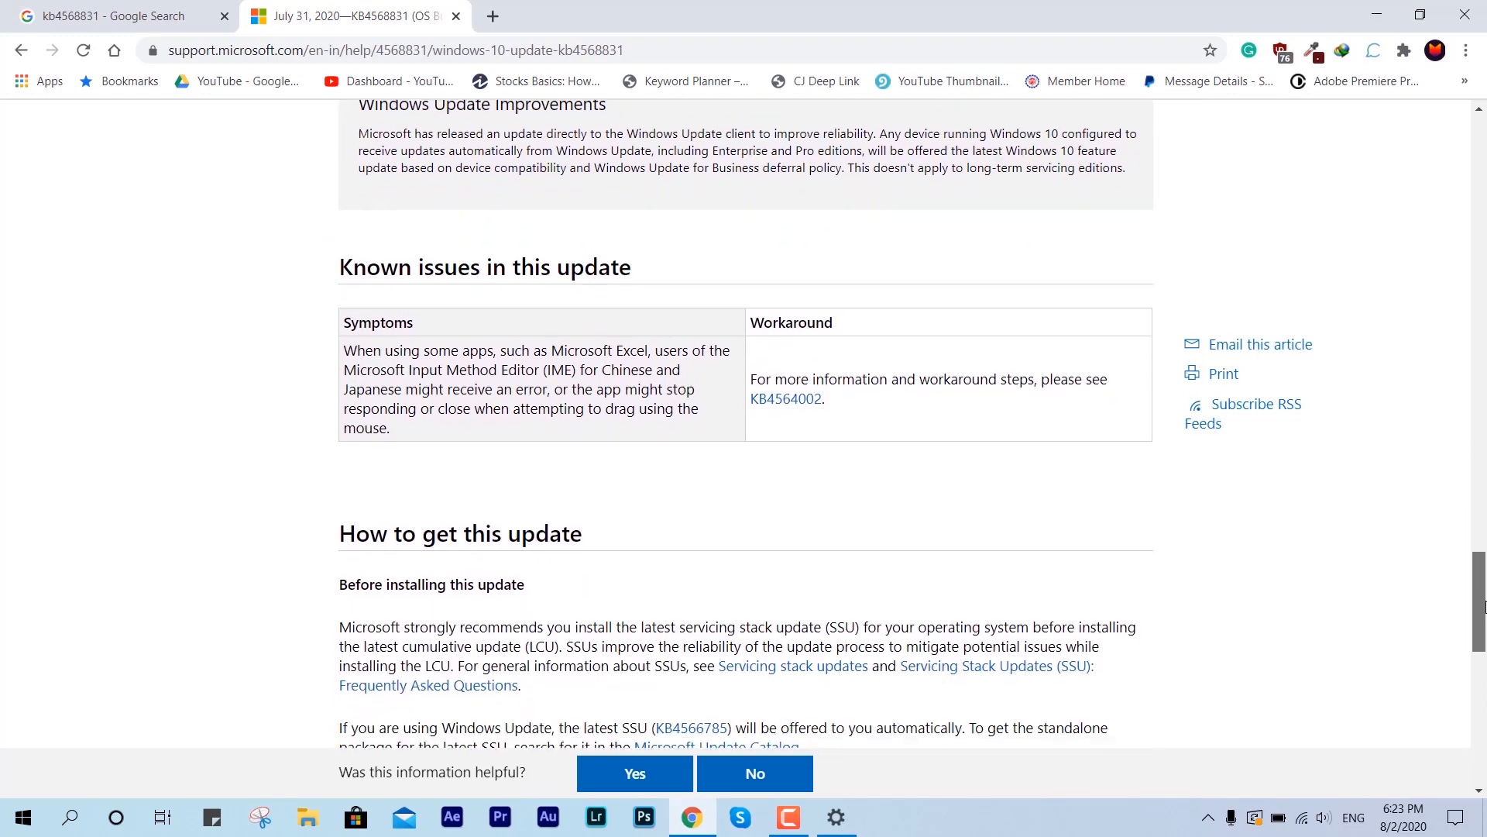
pyautogui.scroll(-3)
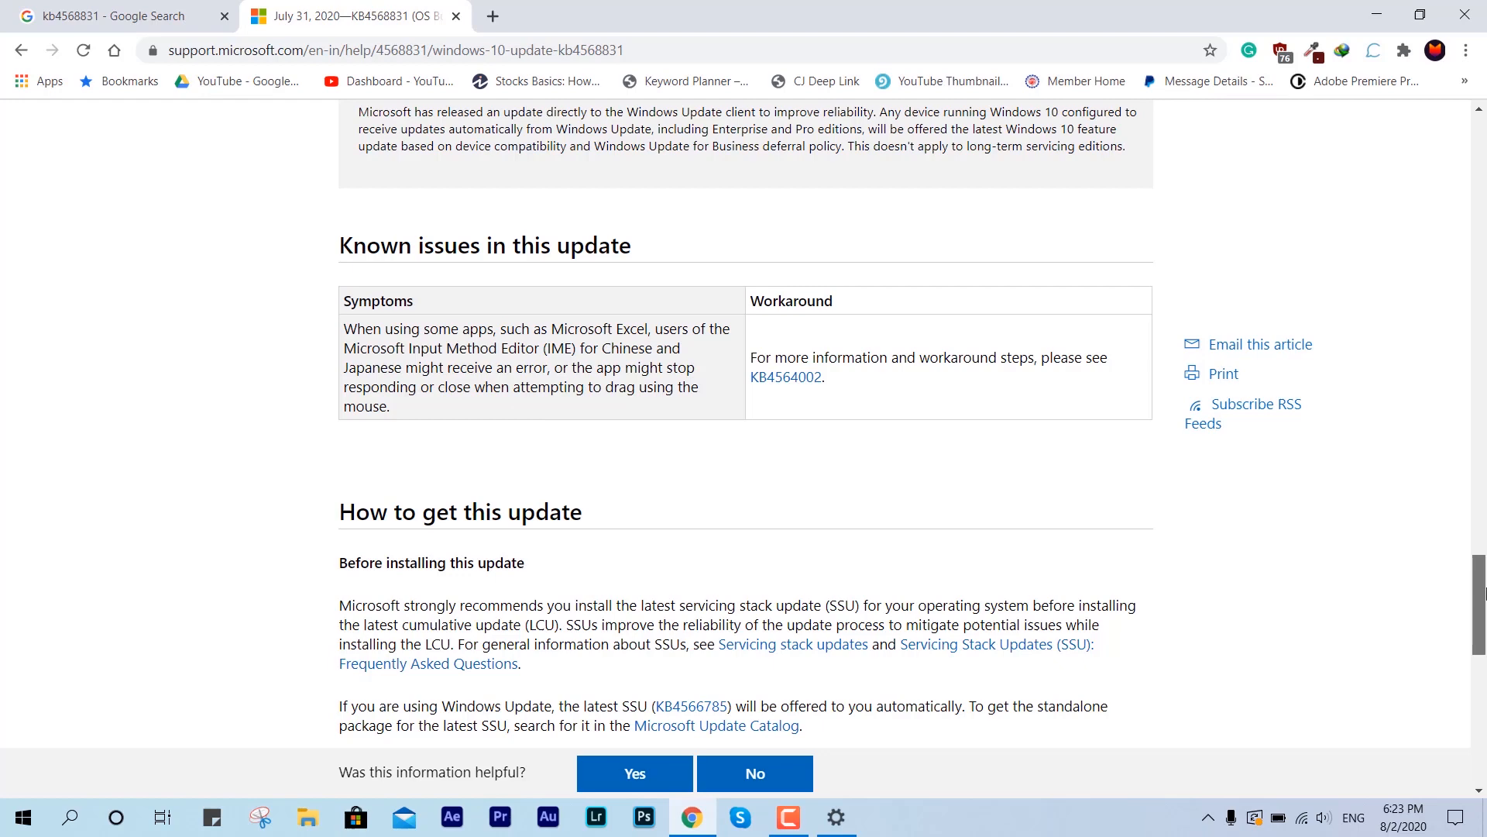
pyautogui.scroll(-3)
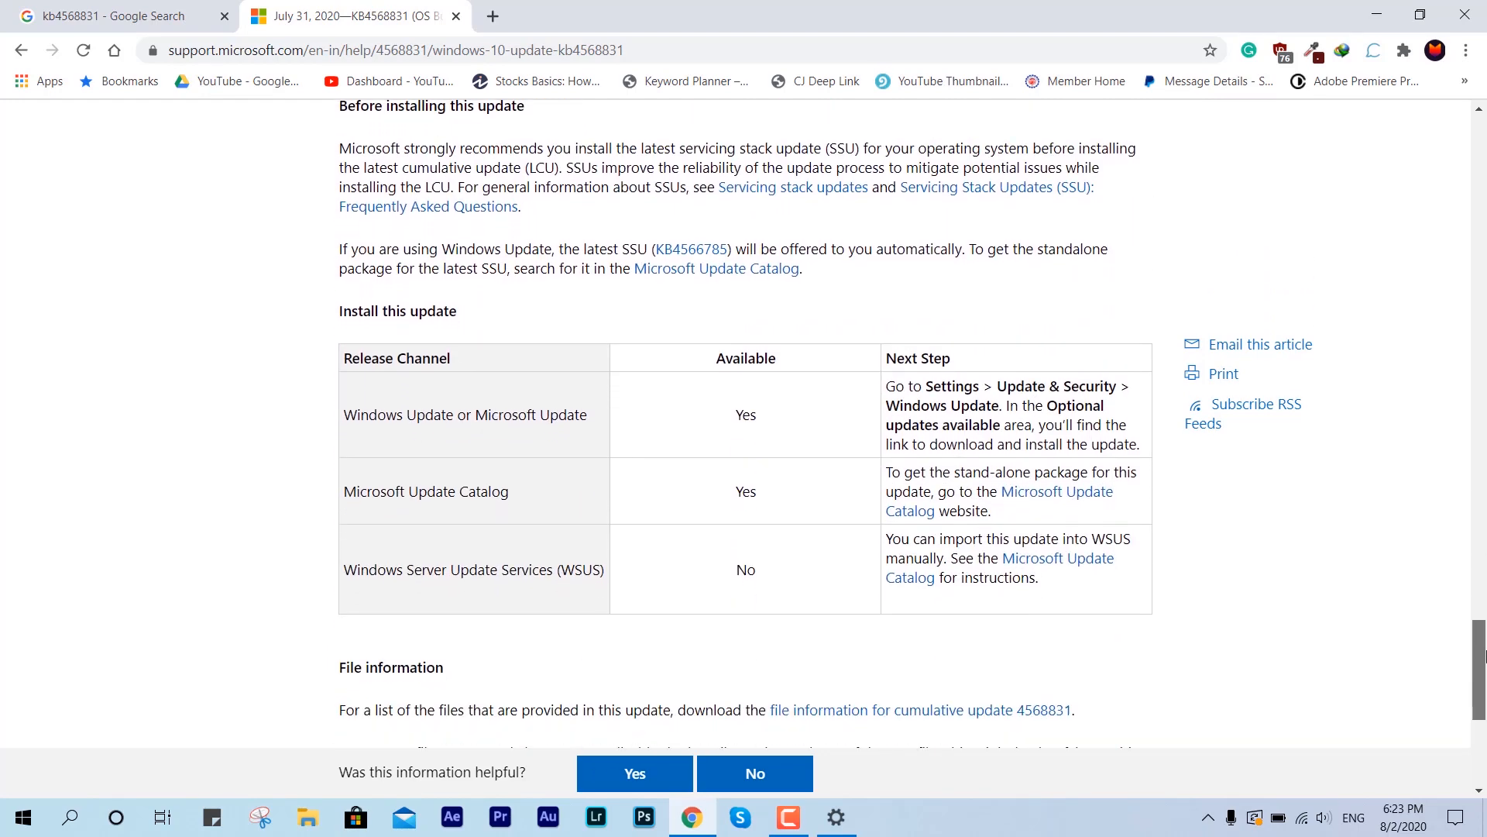
pyautogui.scroll(-3)
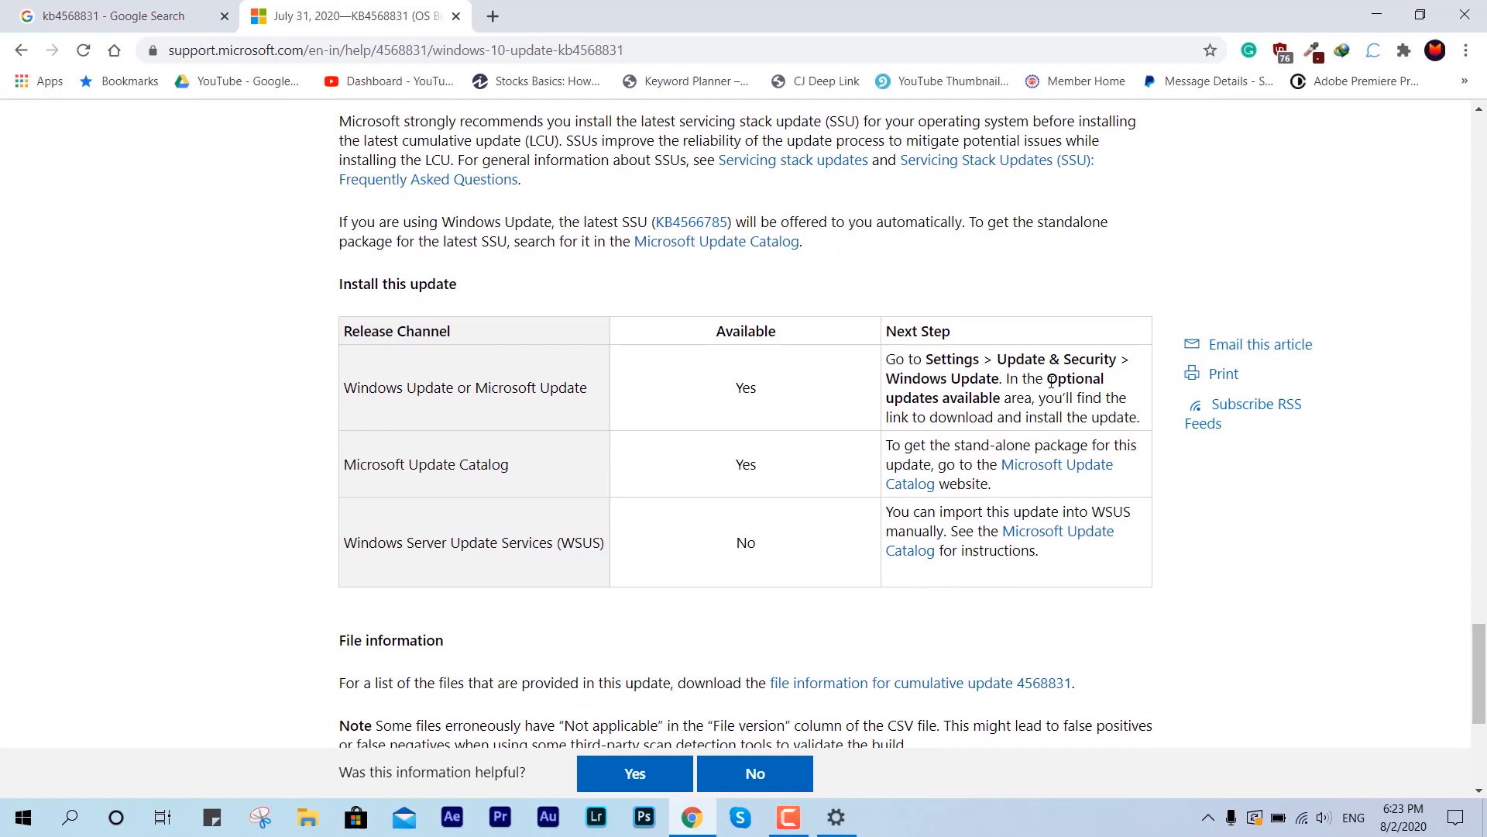
pyautogui.moveTo(1046, 378); pyautogui.dragTo(1002, 398)
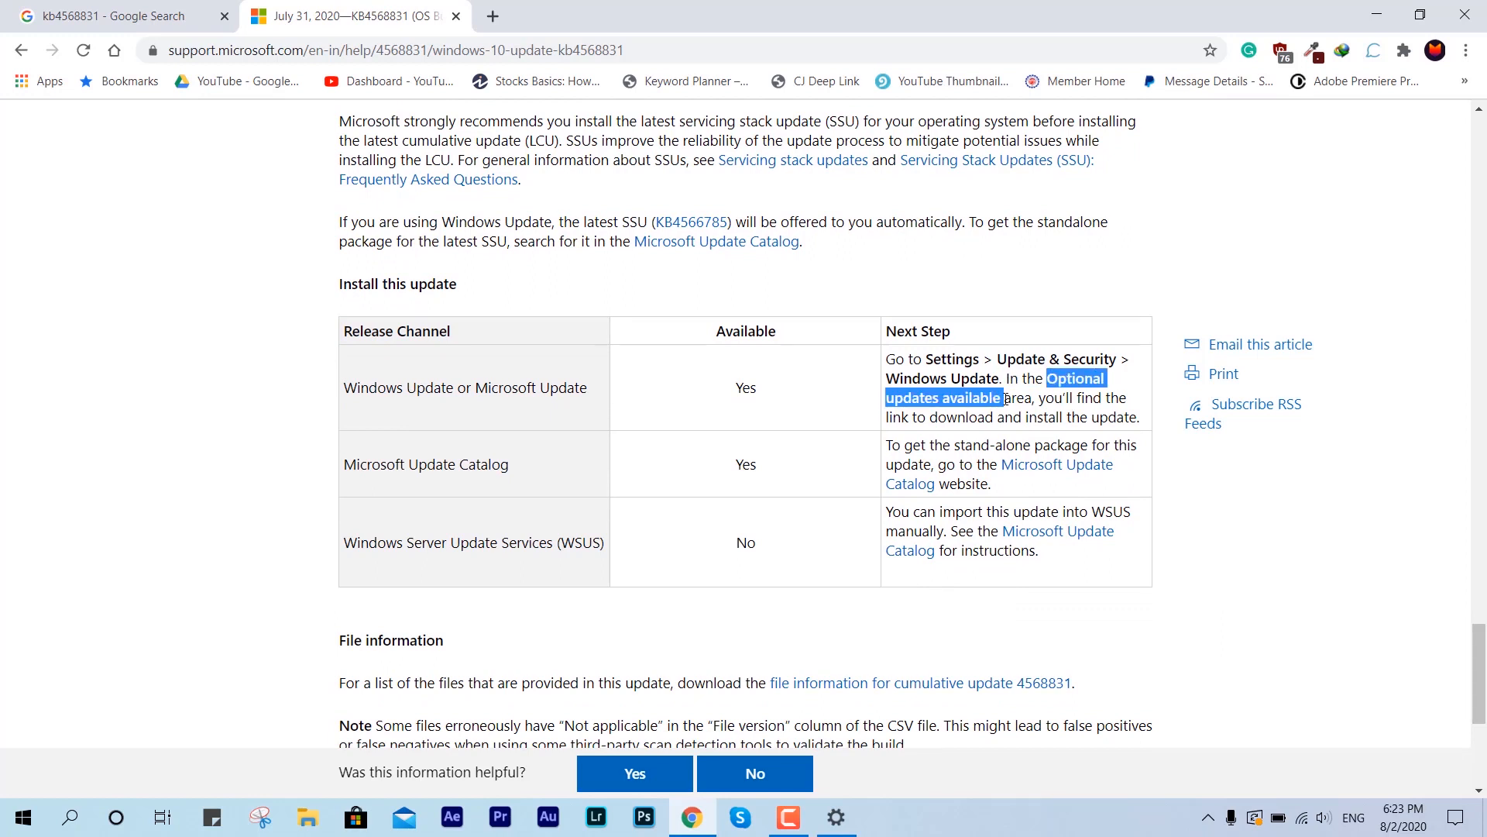
pyautogui.click(1032, 446)
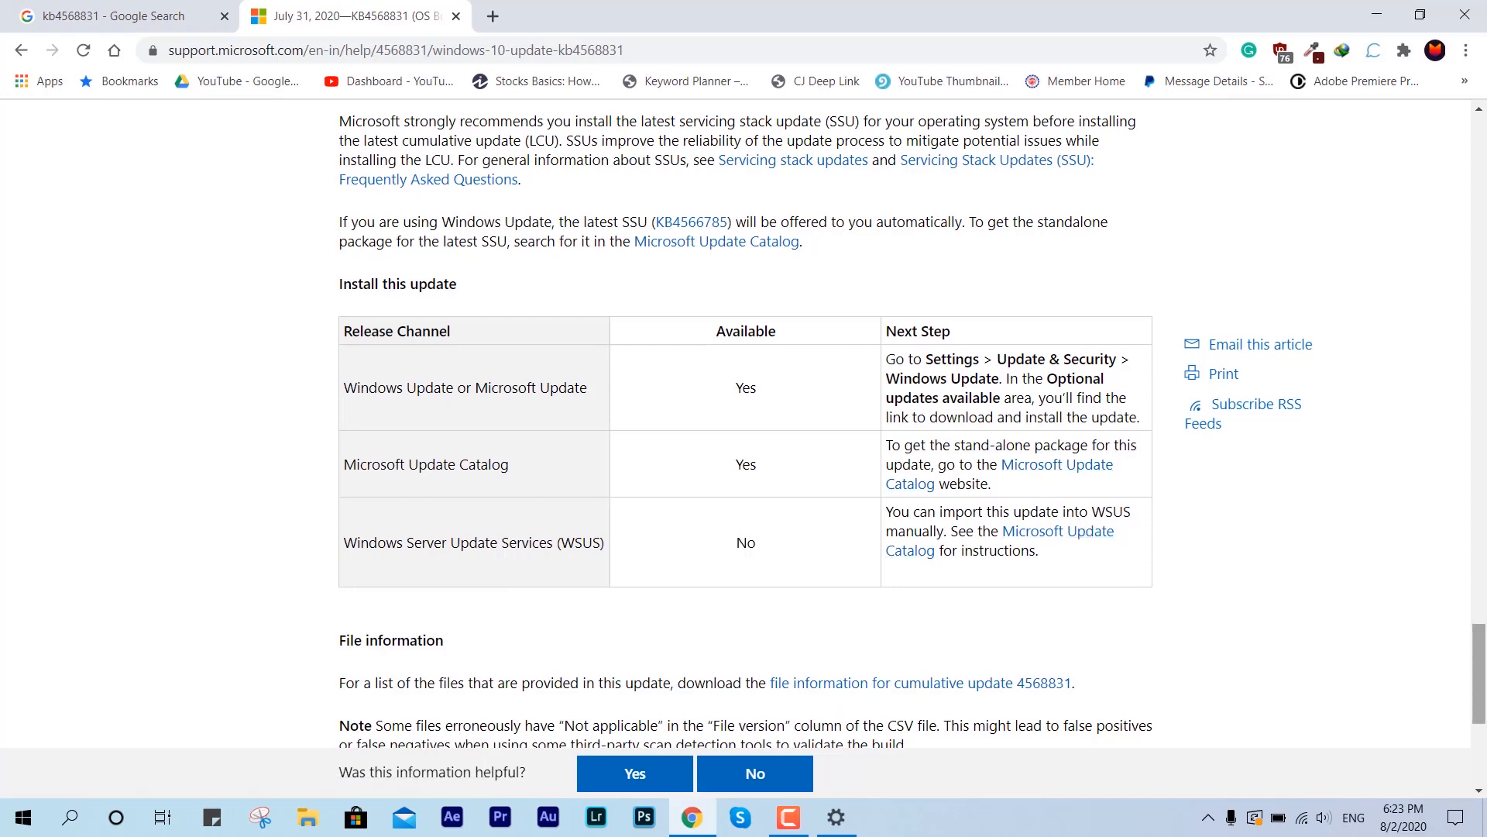
pyautogui.scroll(-3)
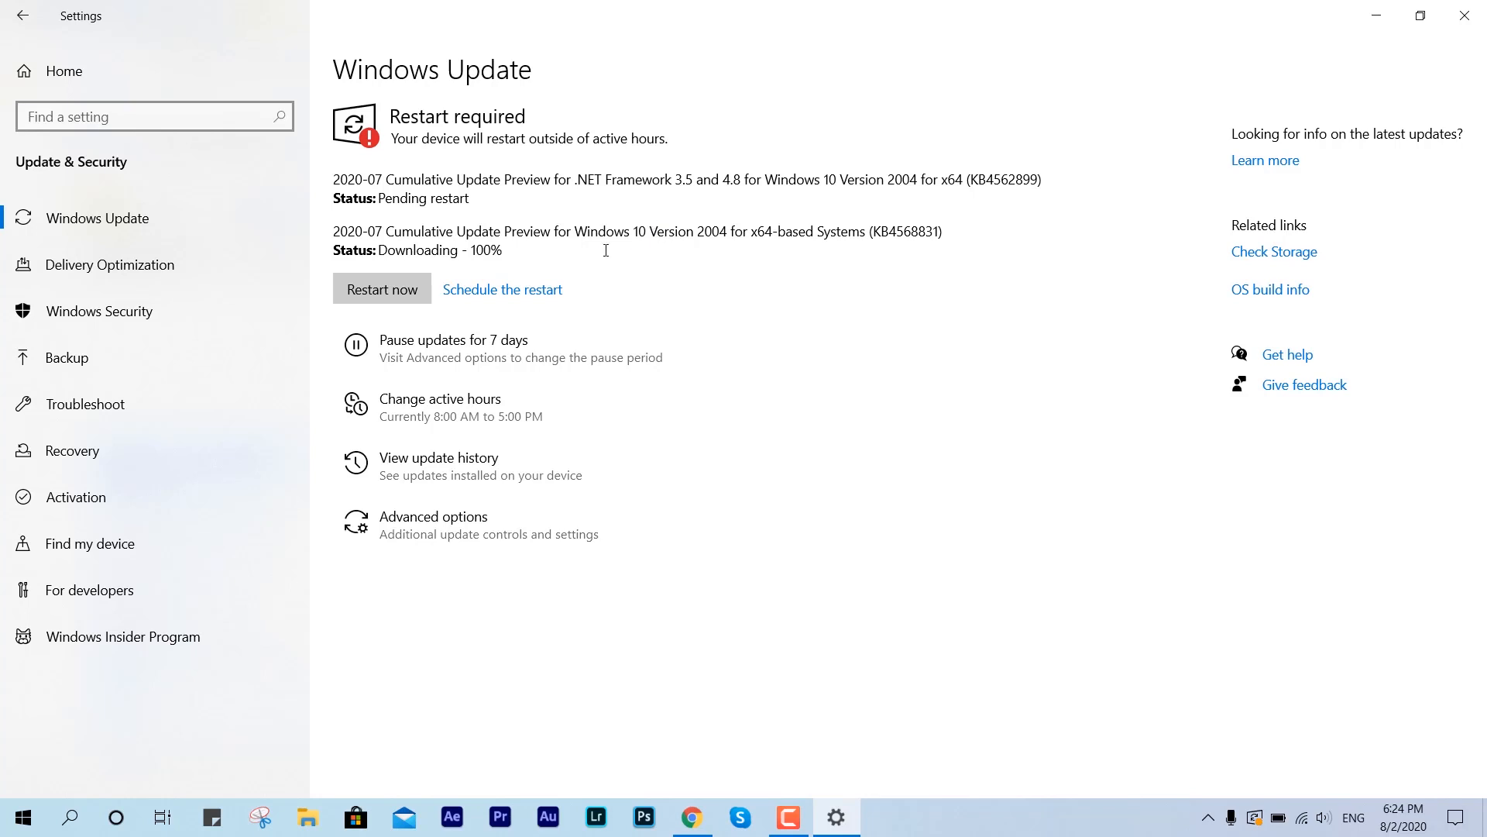
pyautogui.moveTo(632, 285)
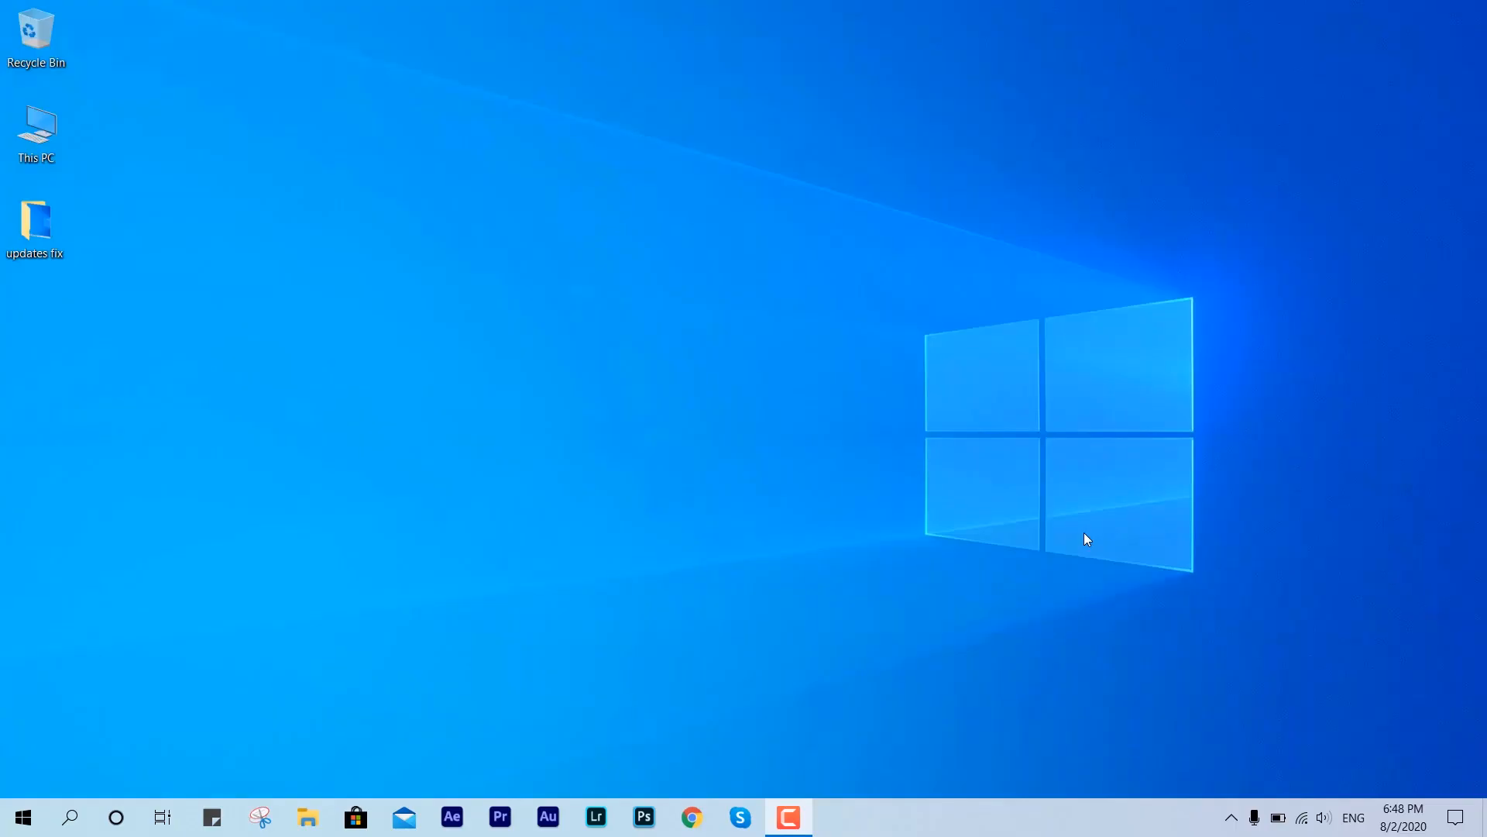
pyautogui.moveTo(555, 584)
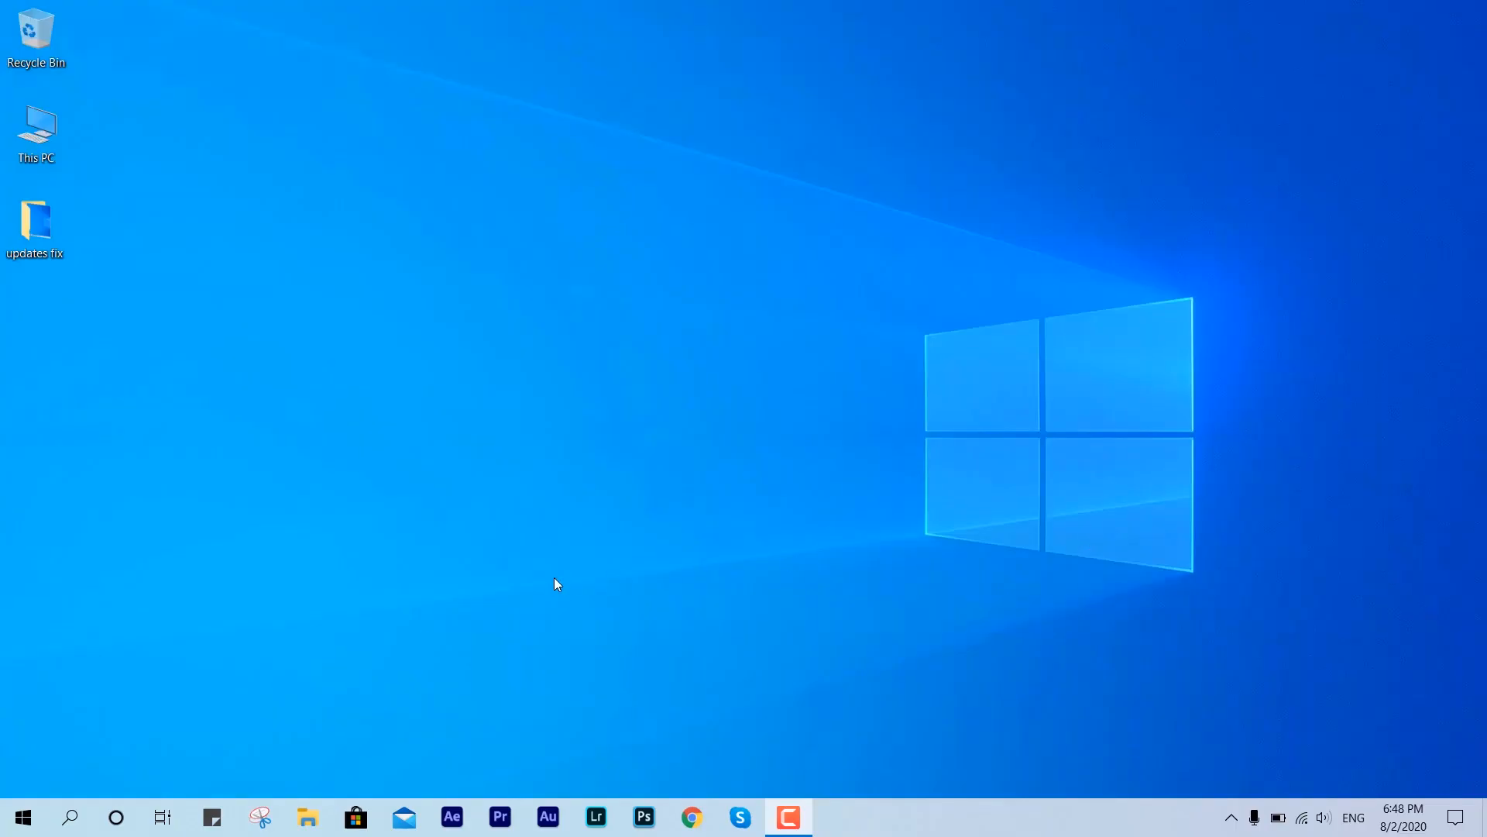
# Step: Check for updates again and view the update history listing KB4565503
pyautogui.click(22, 816)
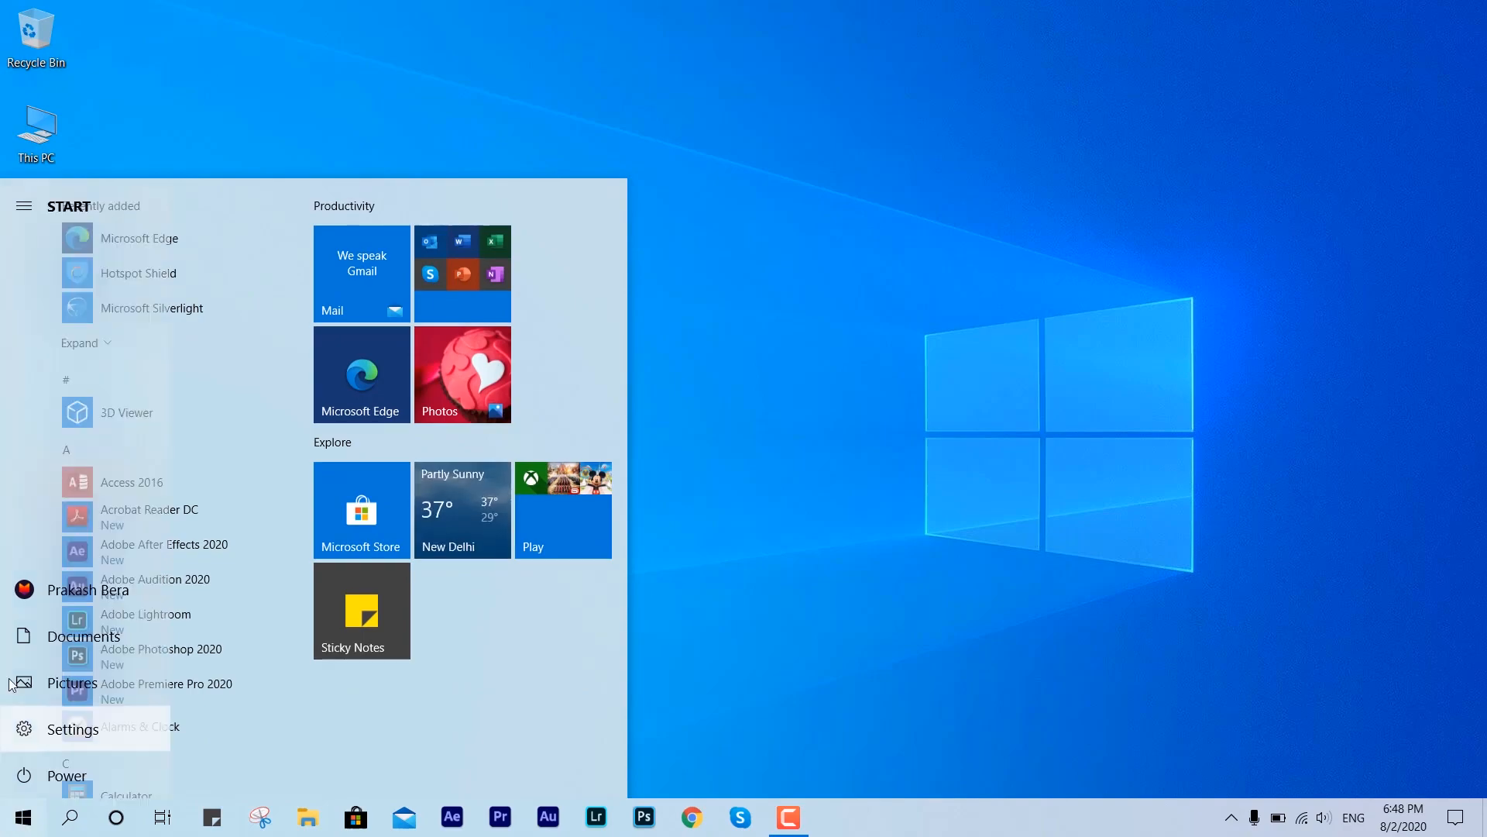
pyautogui.click(71, 728)
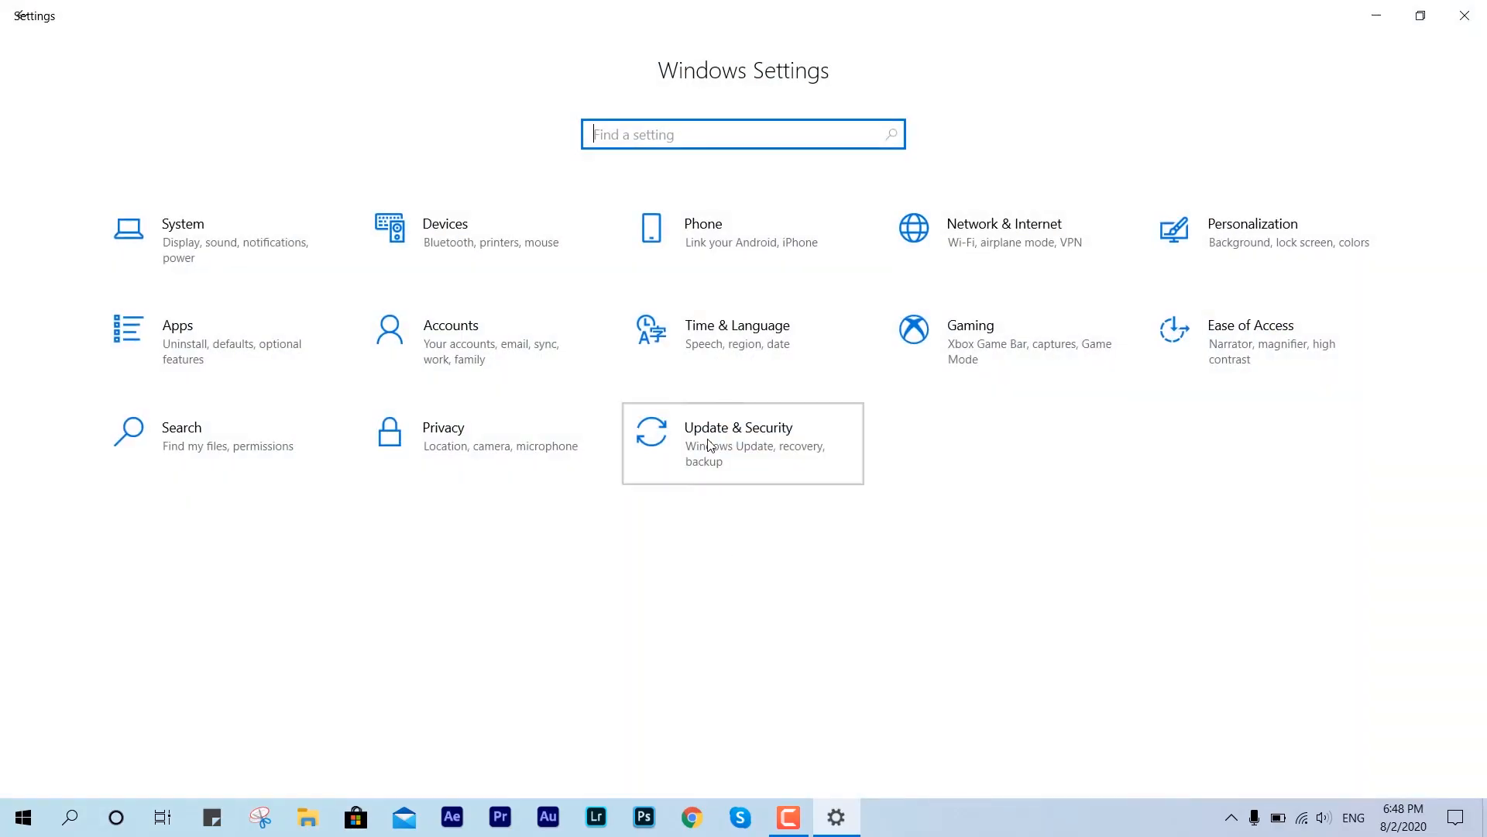
pyautogui.click(742, 443)
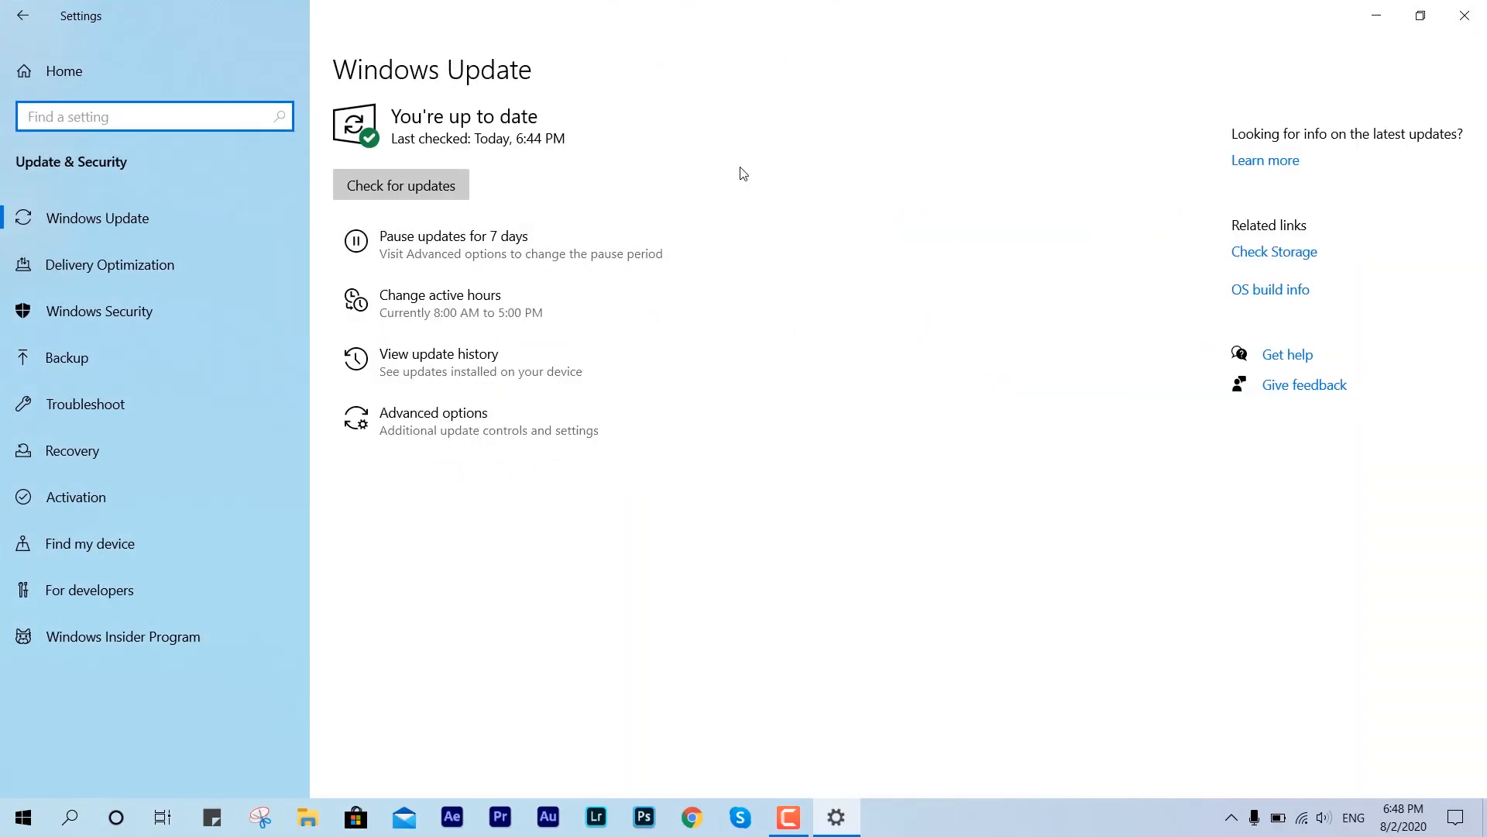
pyautogui.click(400, 184)
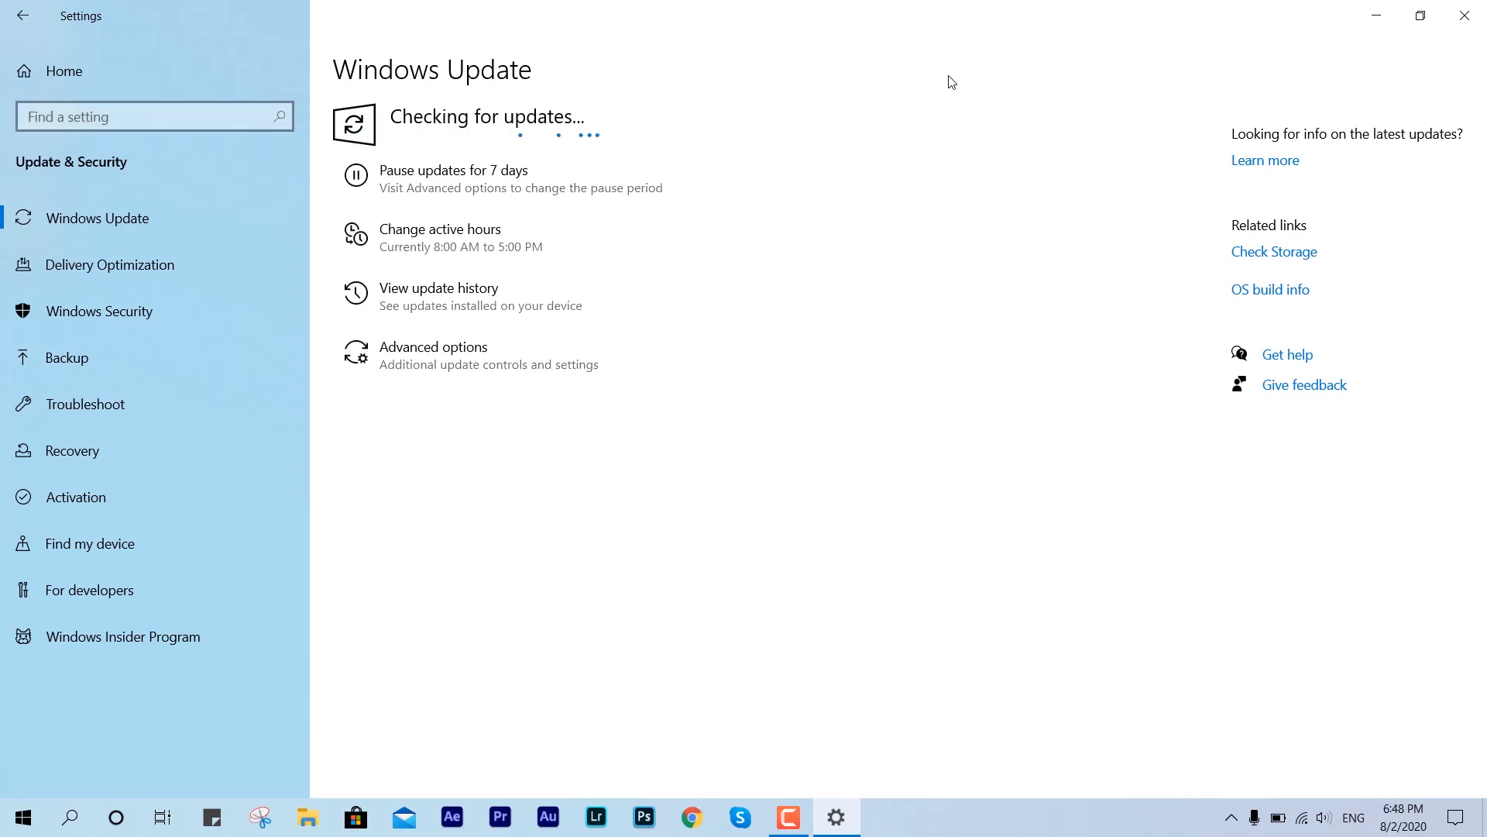
pyautogui.click(438, 288)
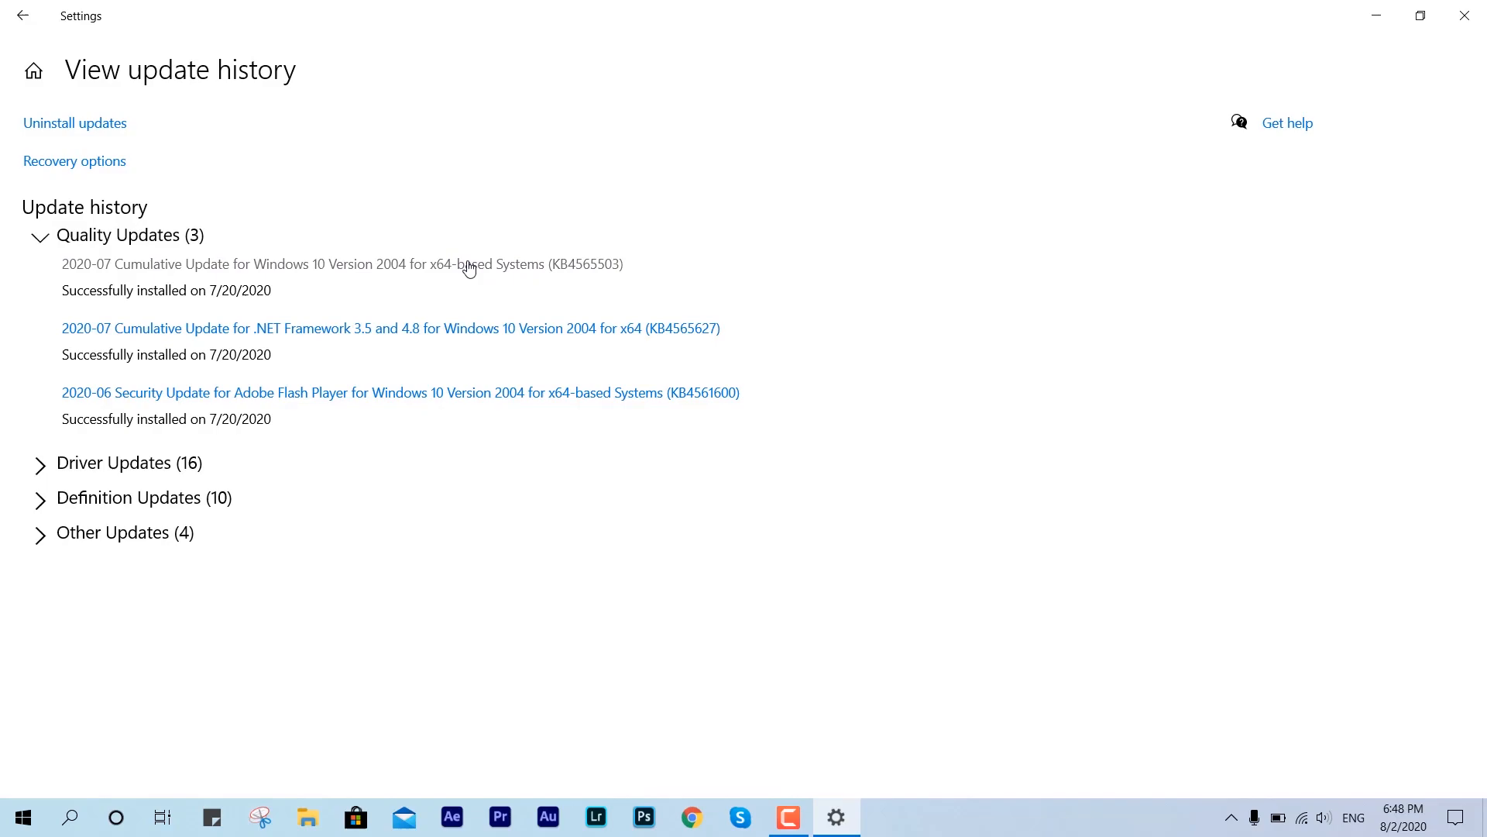
pyautogui.click(1464, 16)
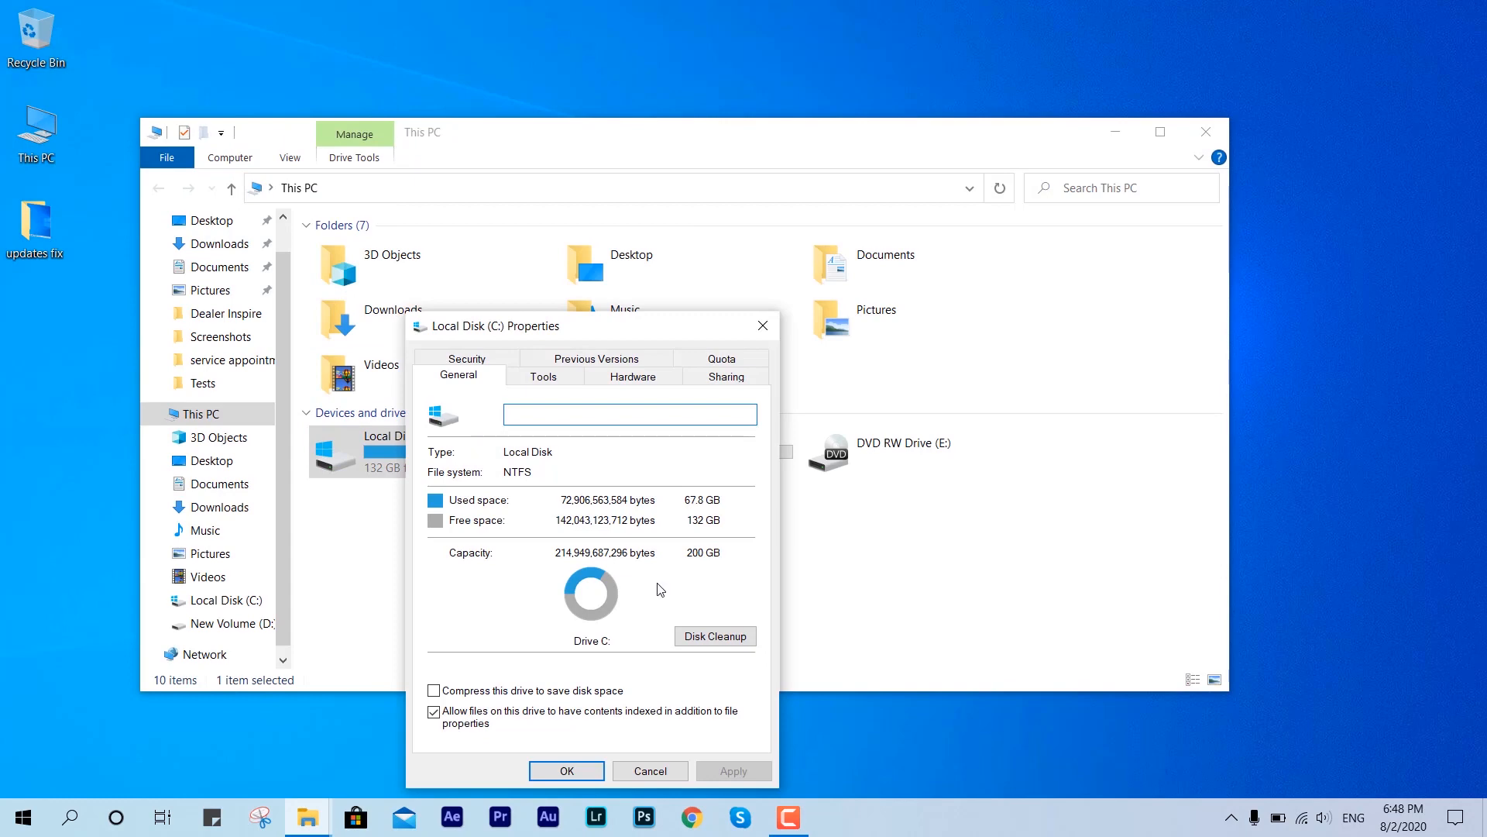
# Step: Run Disk Cleanup with system files on C:, delete about 2.87 GB, and close Properties
pyautogui.click(715, 635)
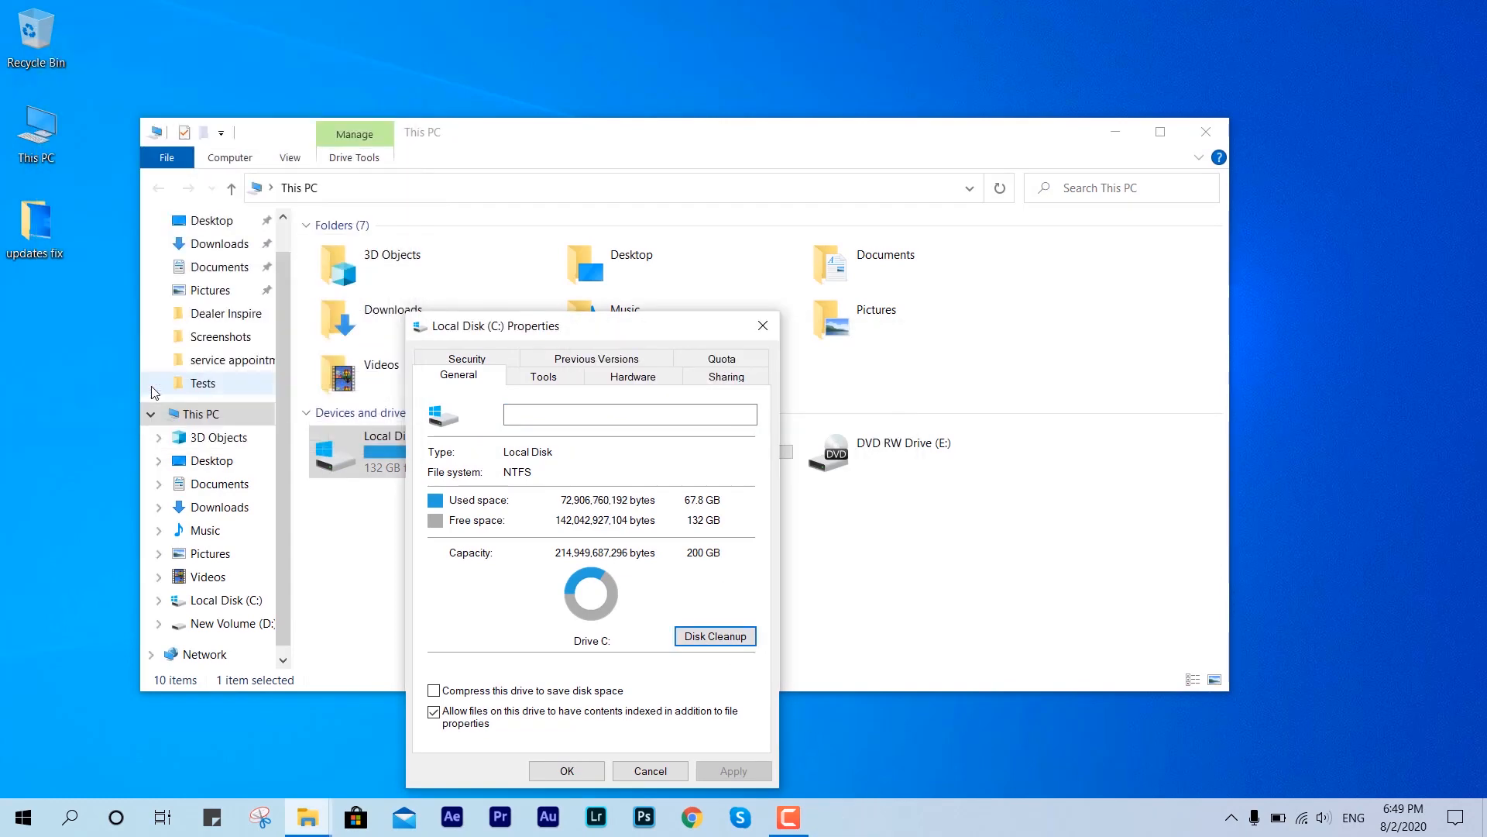
pyautogui.click(714, 635)
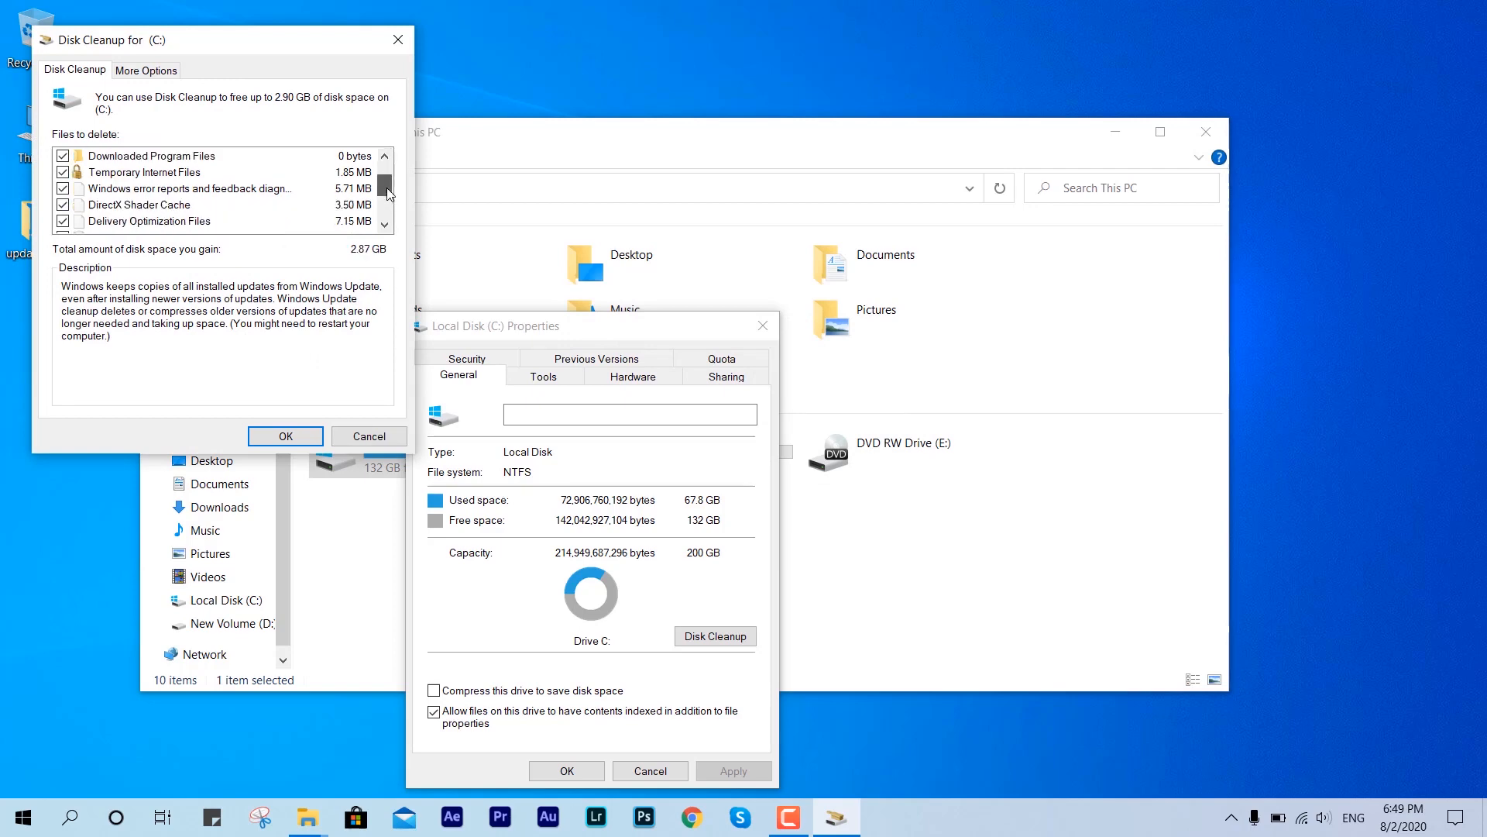
pyautogui.click(285, 435)
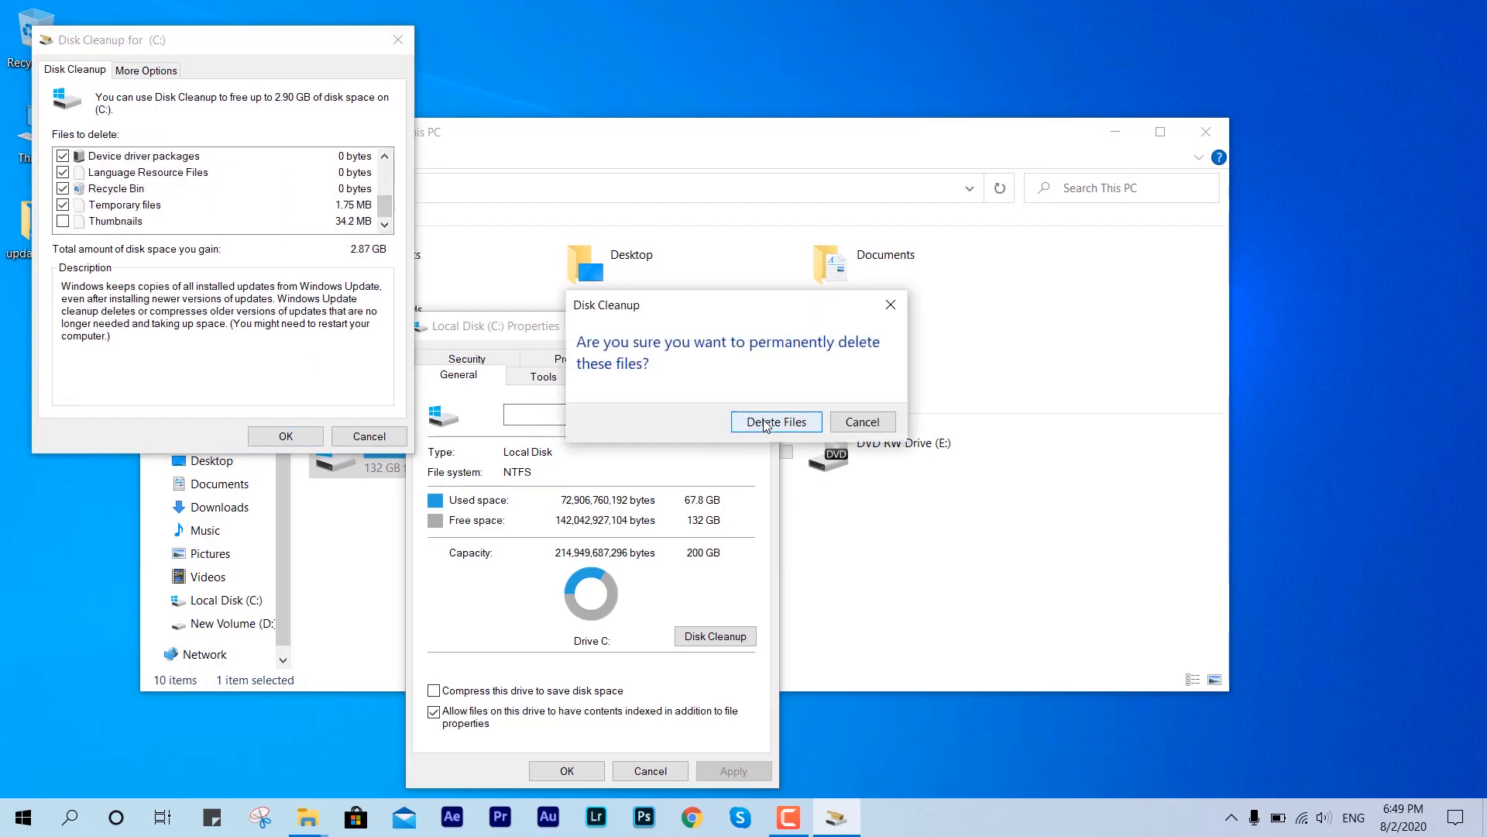
pyautogui.click(775, 421)
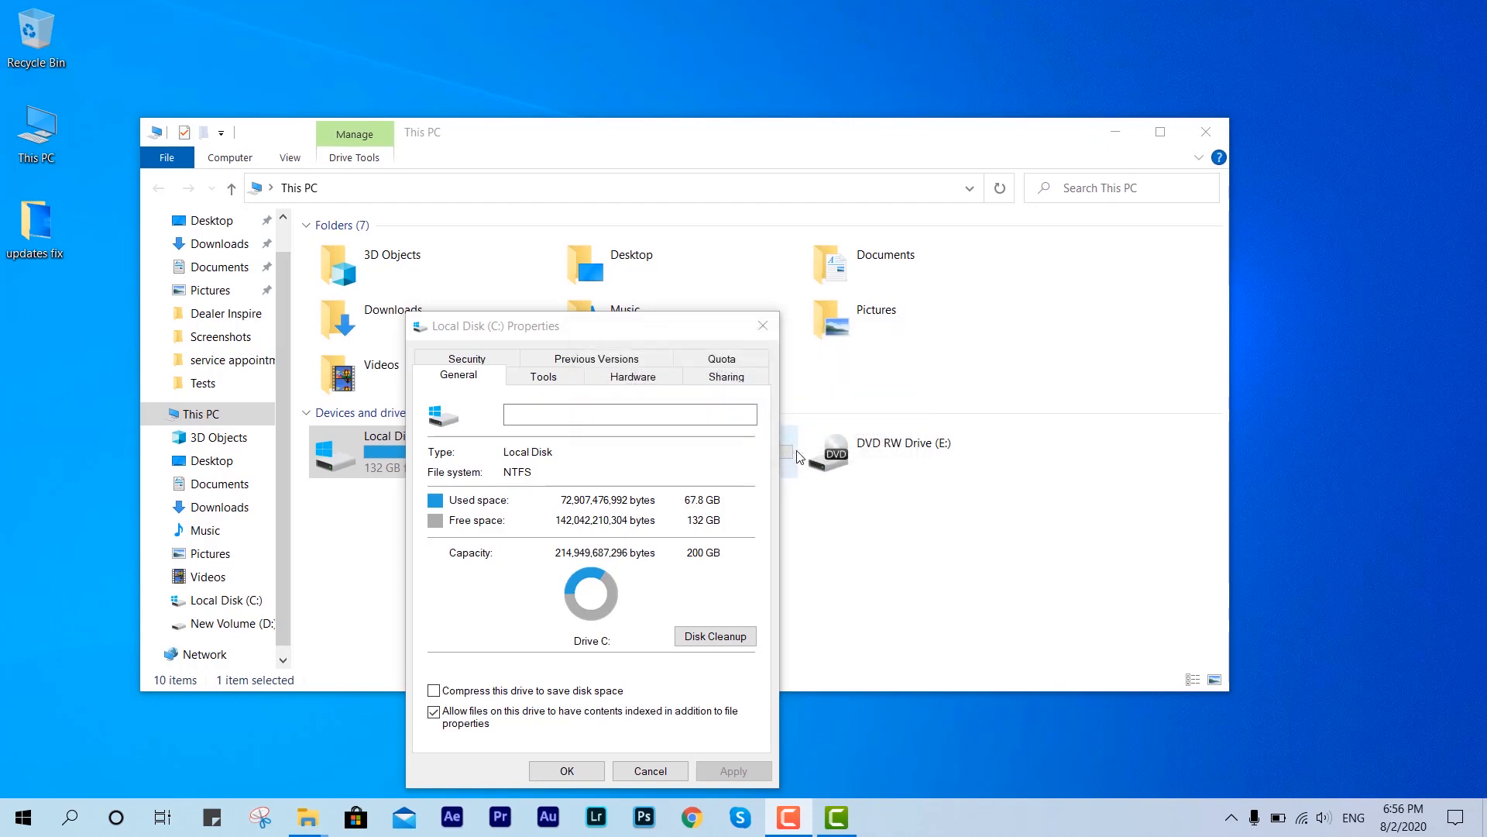
pyautogui.moveTo(719, 563)
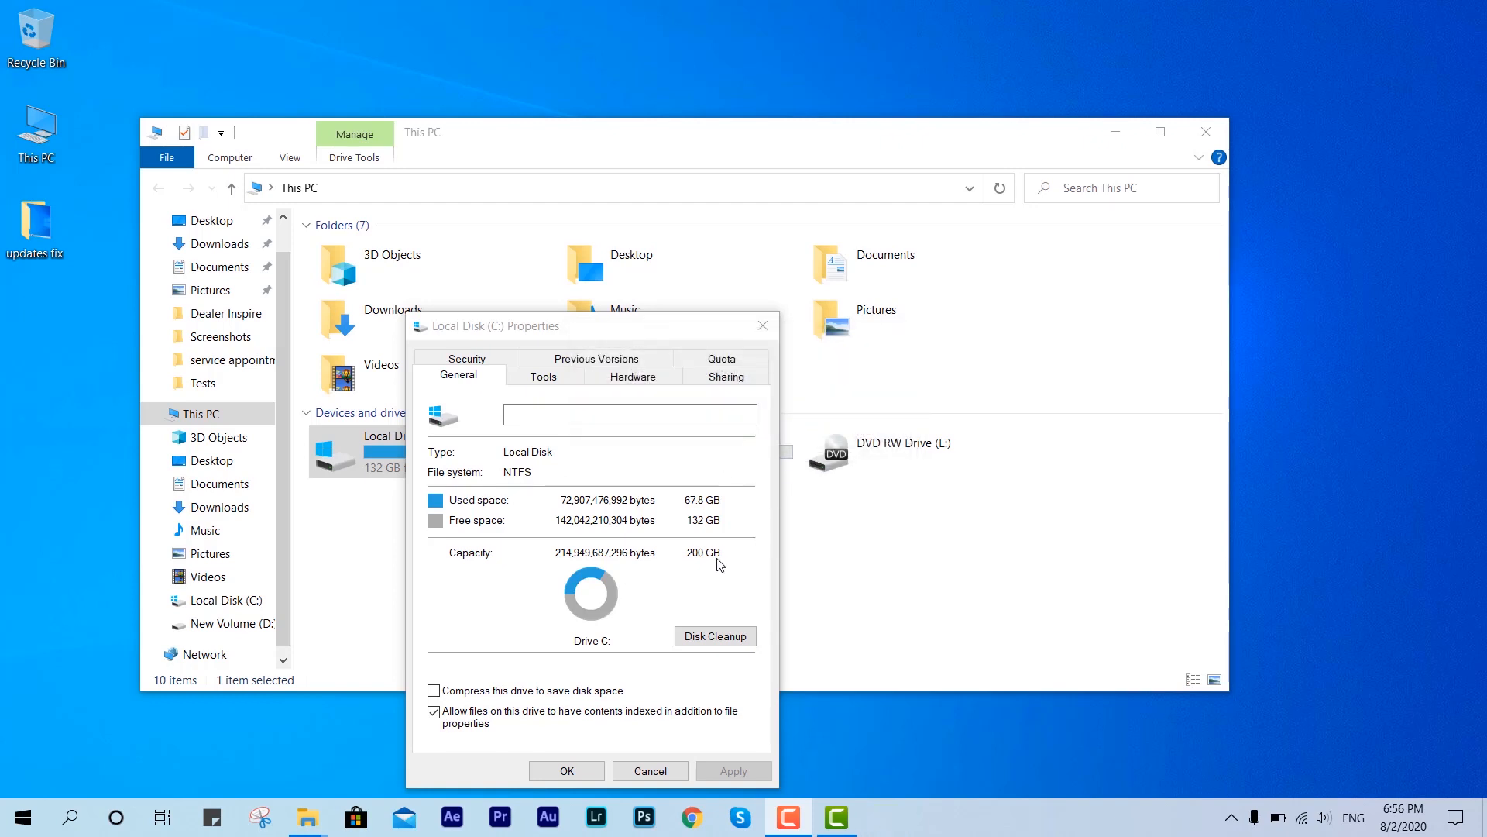
pyautogui.click(649, 770)
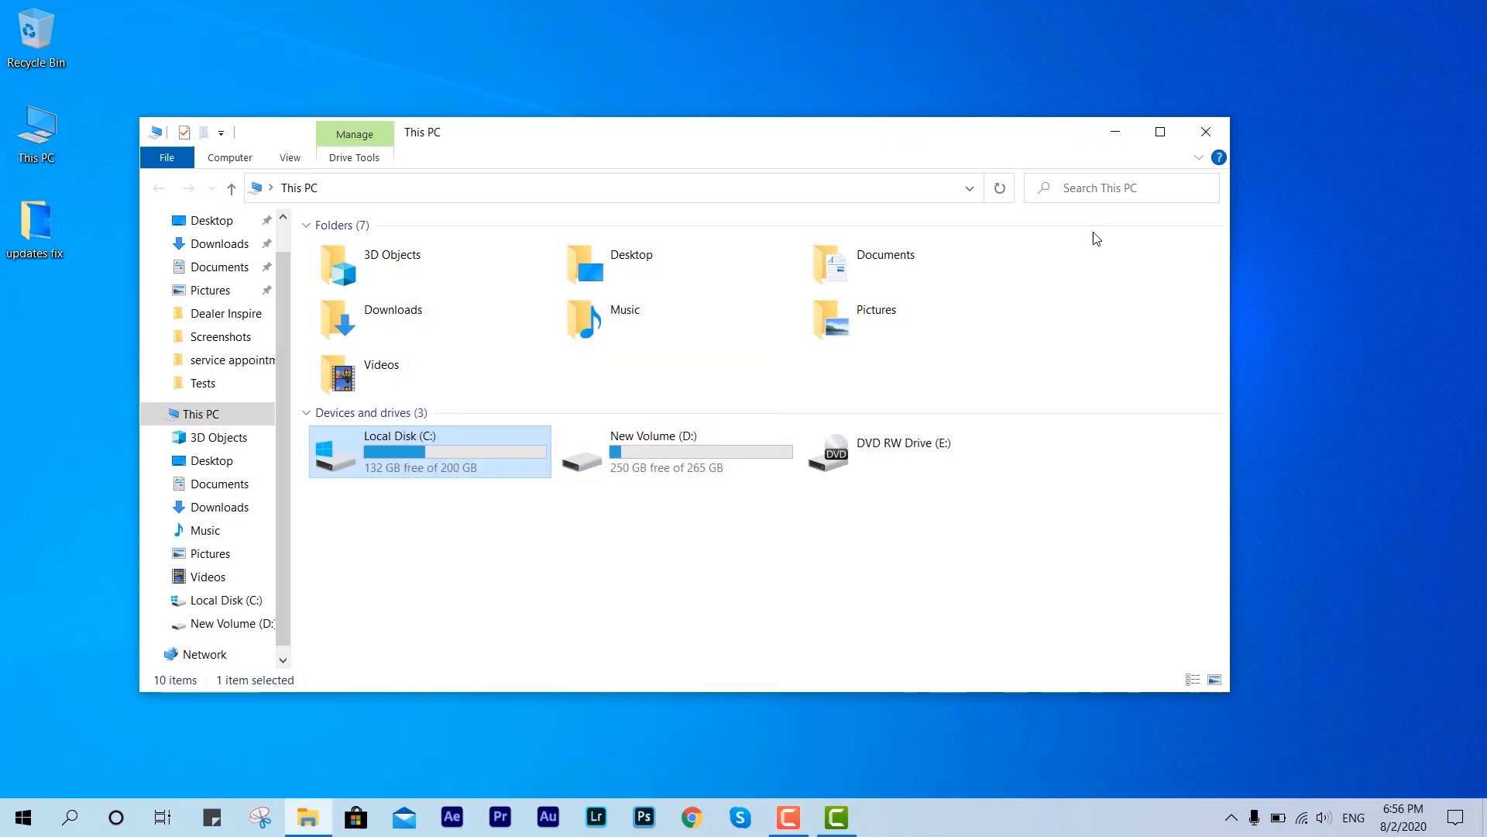
# Step: Close the This PC window, leaving the desktop
pyautogui.click(1205, 131)
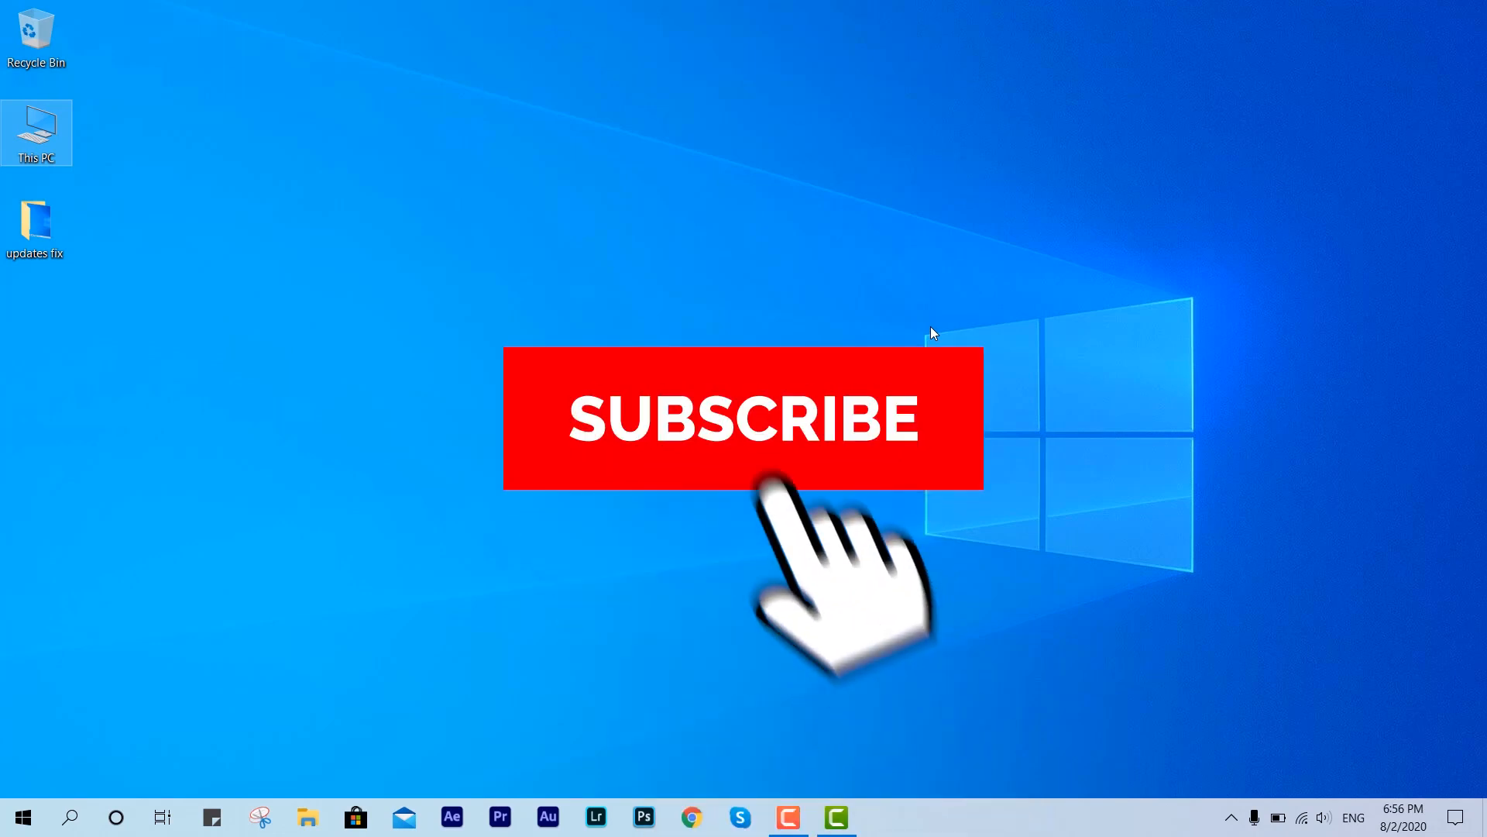
pyautogui.click(742, 418)
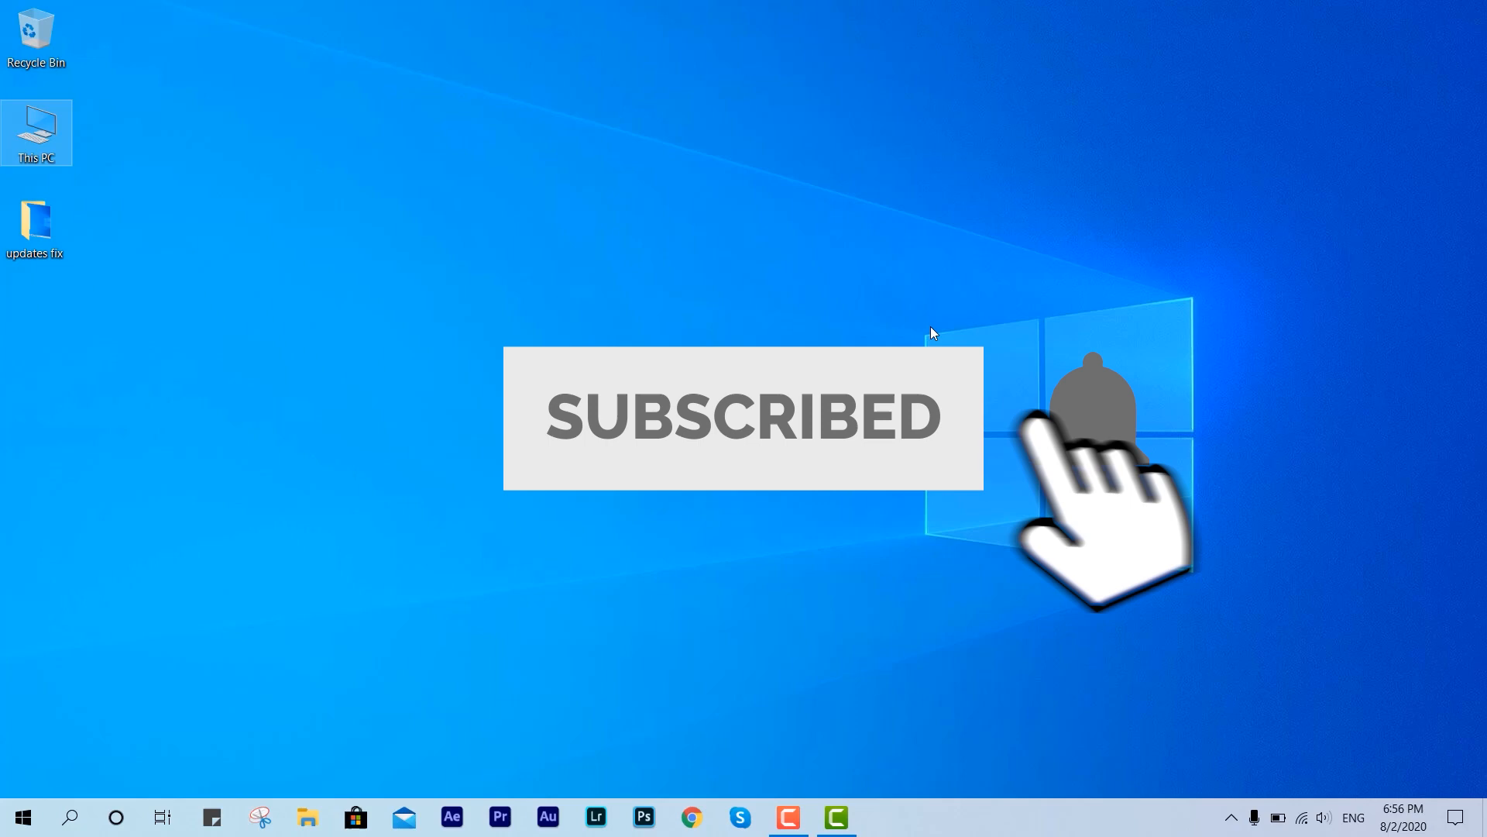